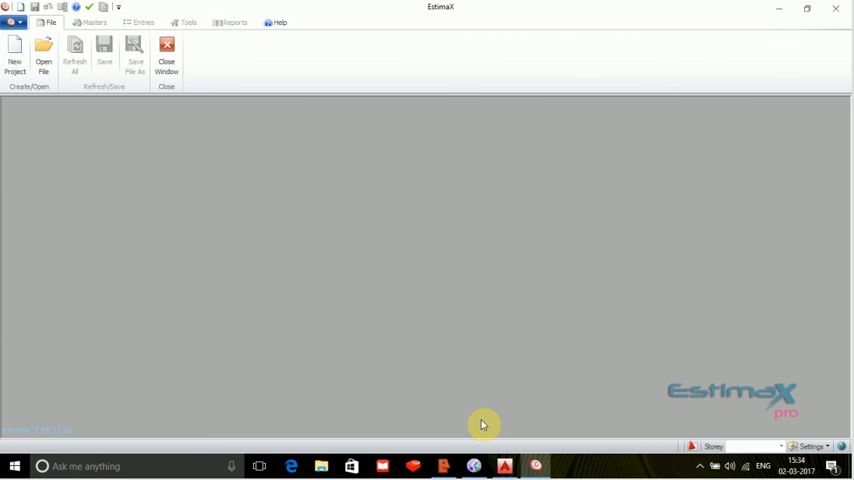
mouse_move(504, 448)
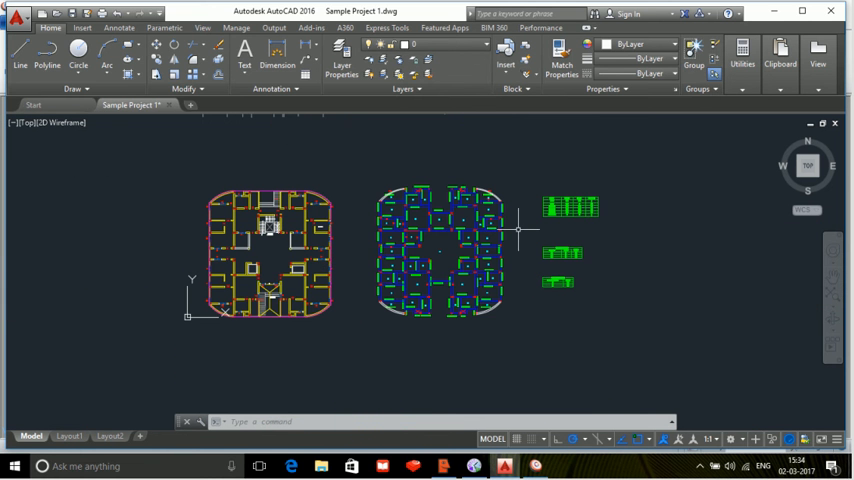
mouse_move(452, 252)
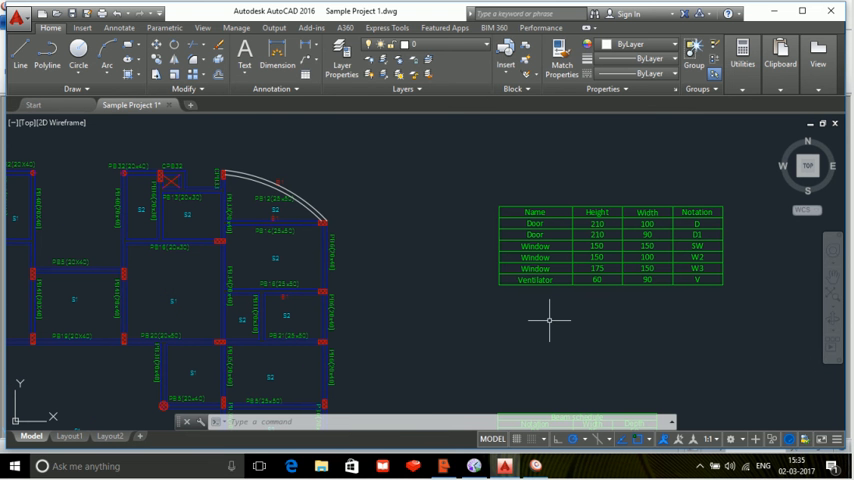
mouse_move(530, 328)
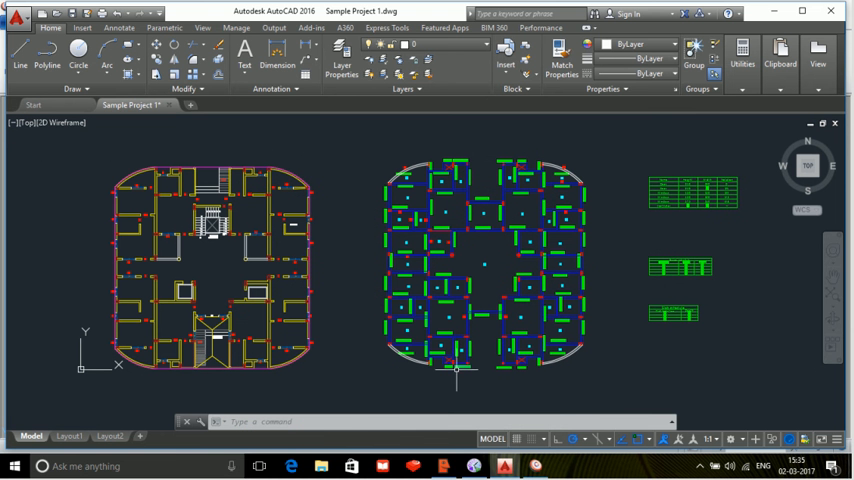
mouse_move(332, 368)
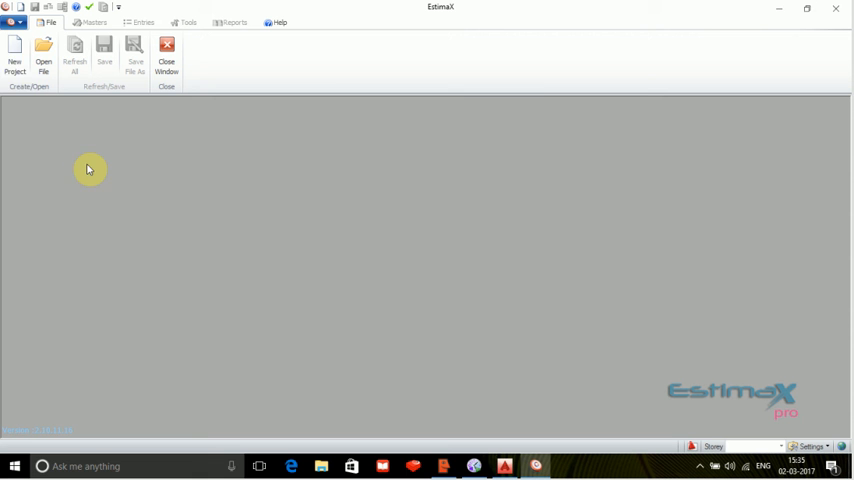
Start a new project with Centimeter as the drawing unit.
click(14, 56)
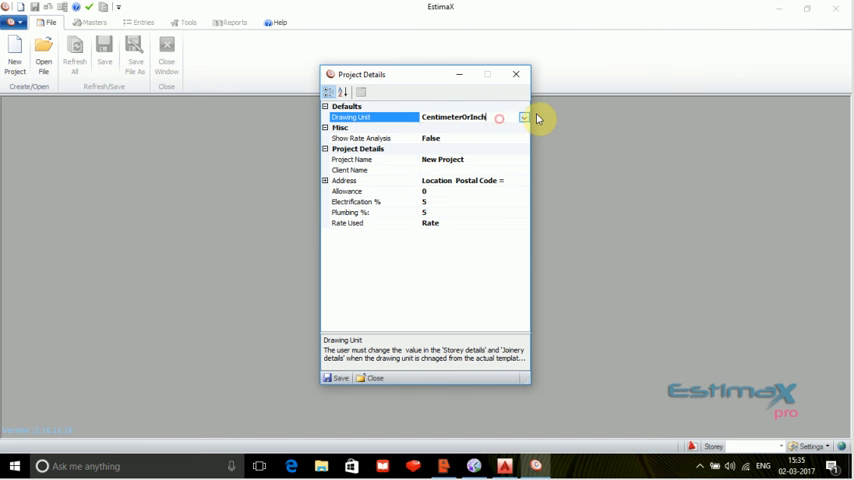
click(524, 116)
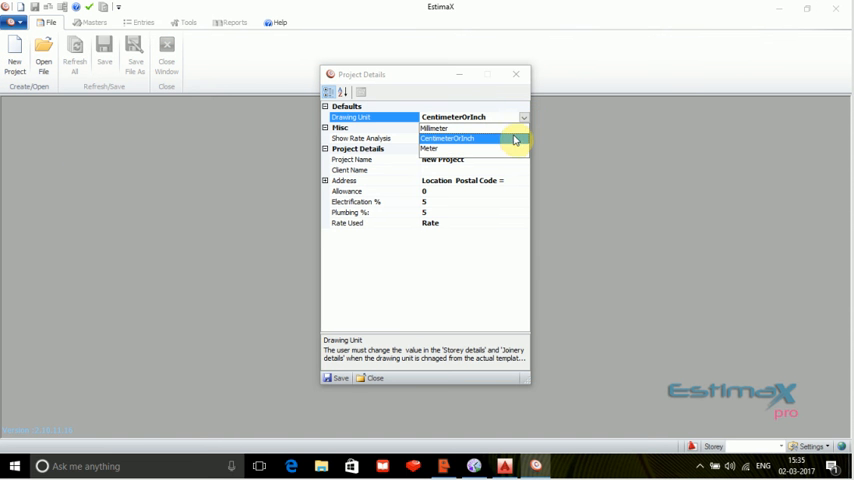
click(448, 138)
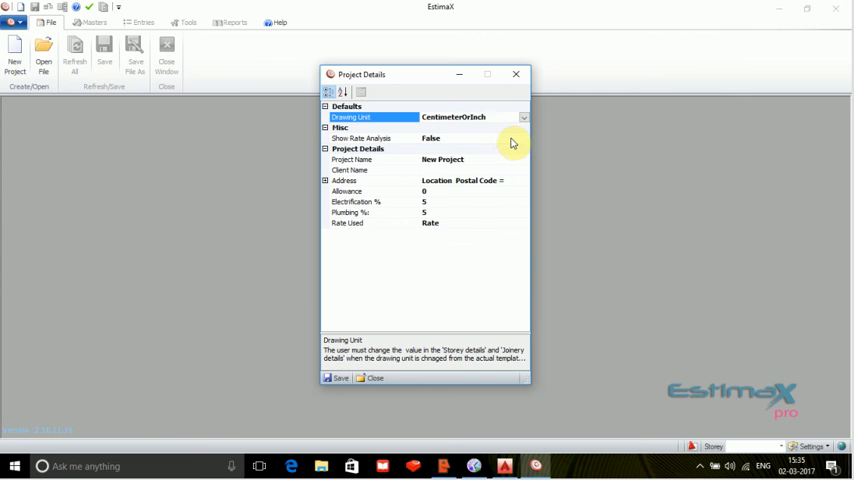
Name the project 'demo' and save the project details.
click(442, 160)
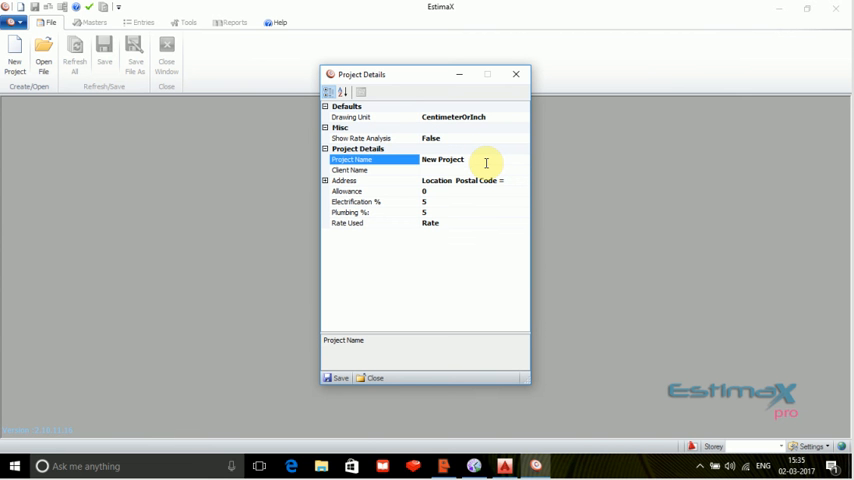
click(450, 160)
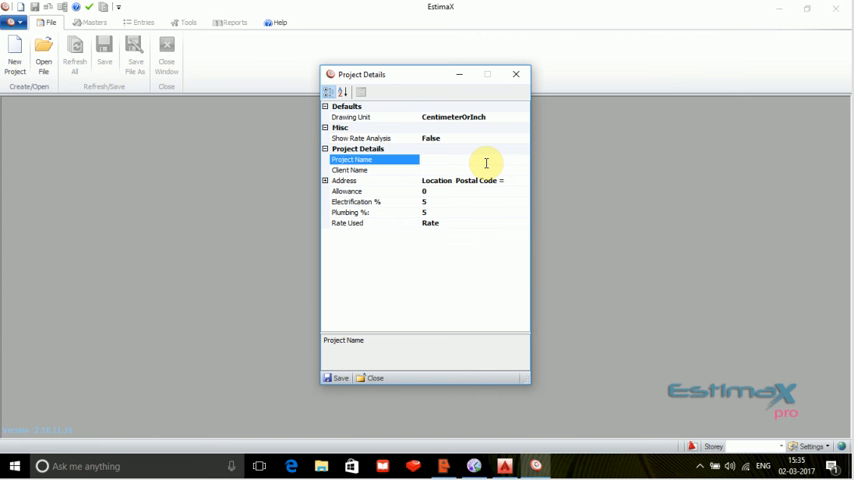
text(demo)
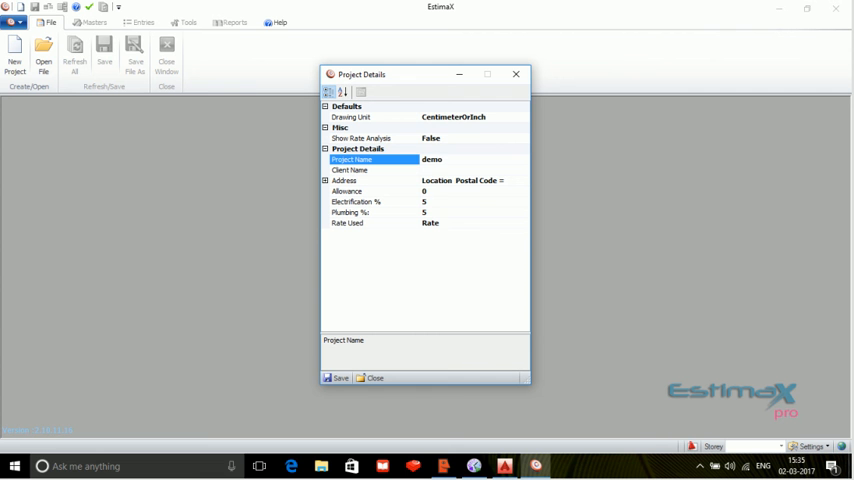
click(370, 168)
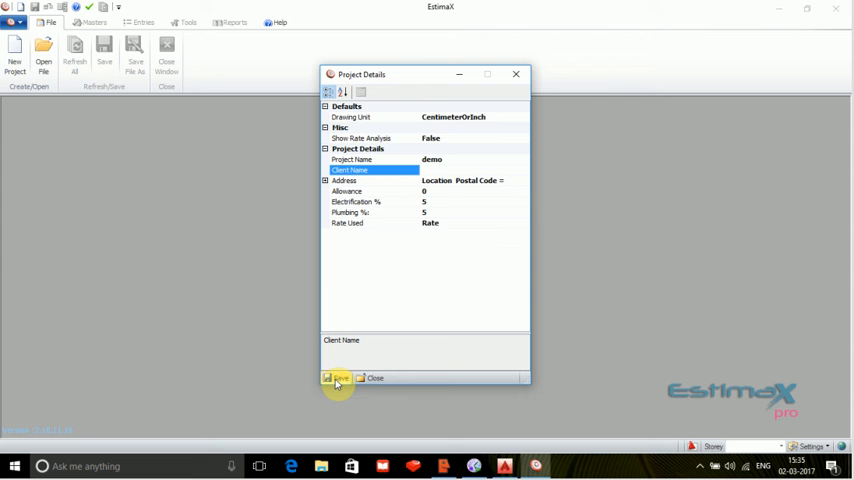
click(336, 378)
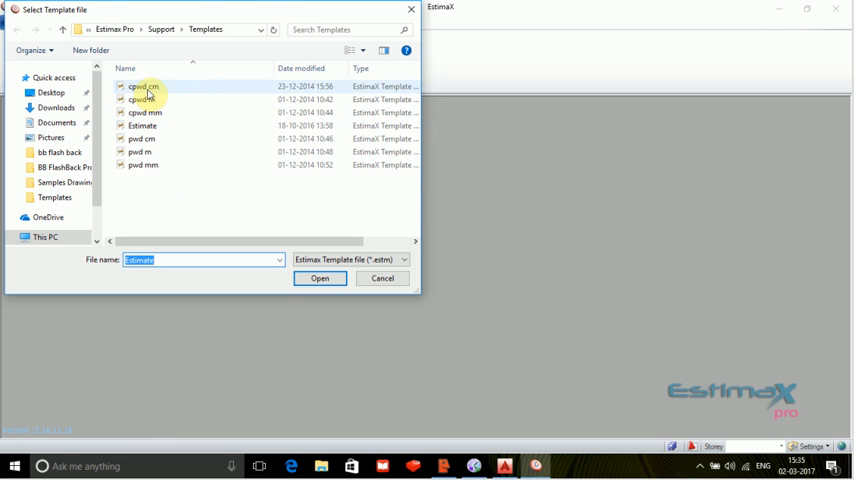
Load the first template (cpwd.cm) from the Templates folder into the estimate.
click(144, 86)
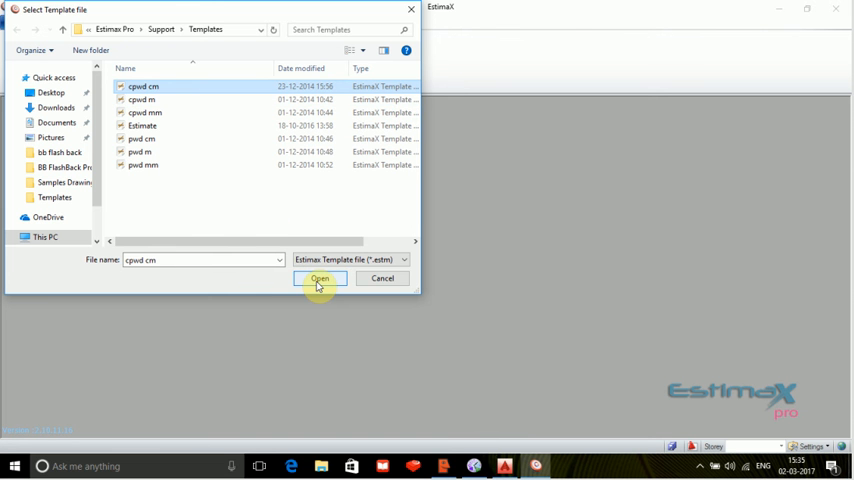
click(320, 278)
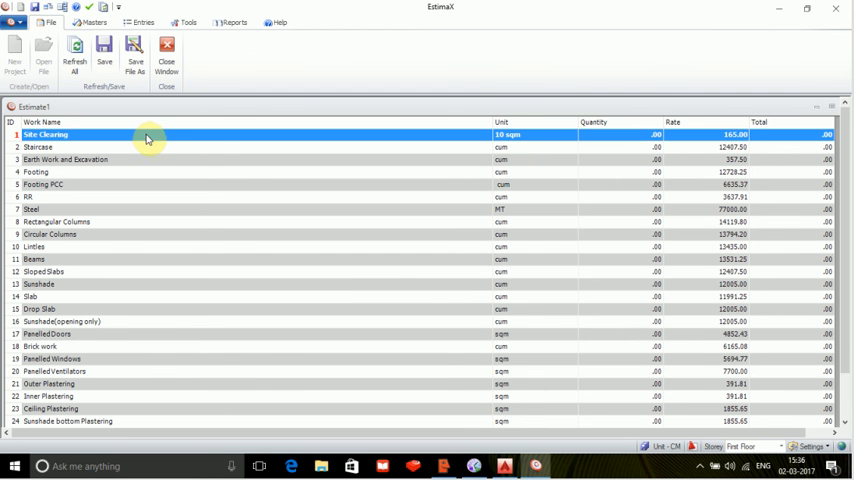
mouse_move(134, 190)
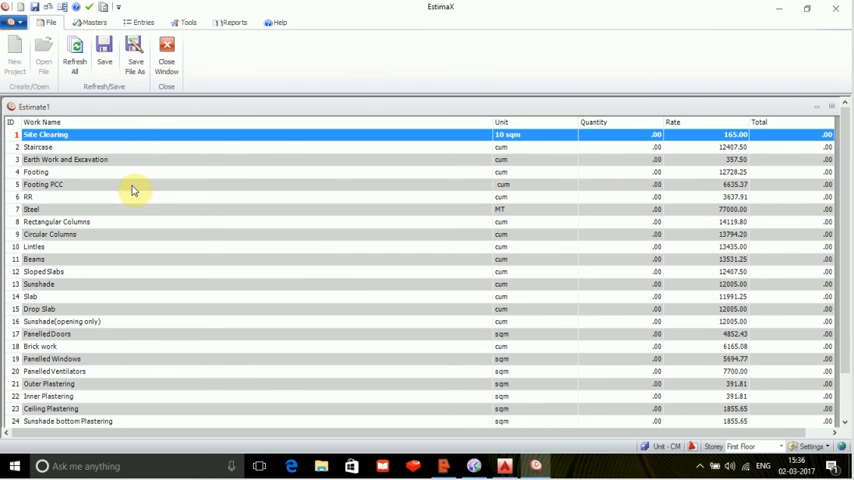
mouse_move(118, 418)
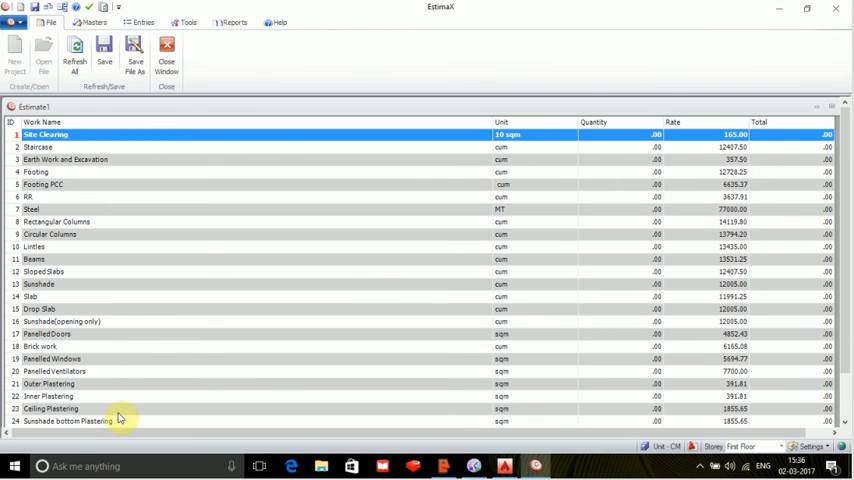
mouse_move(714, 244)
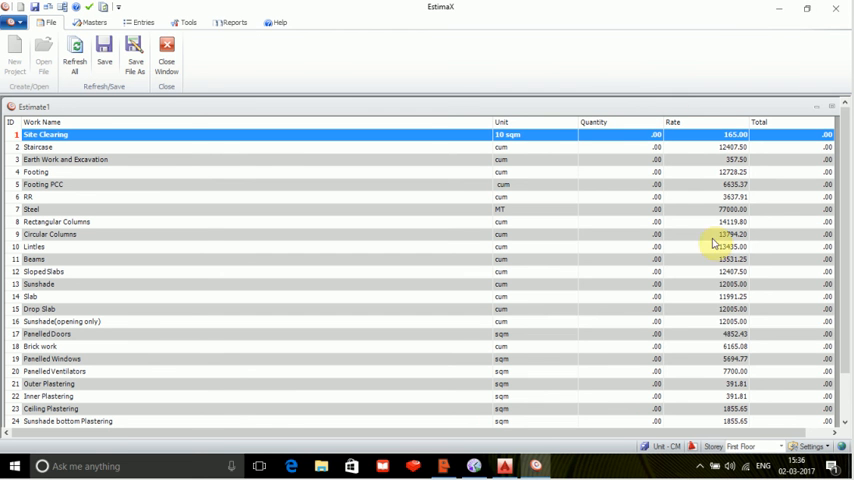
mouse_move(750, 252)
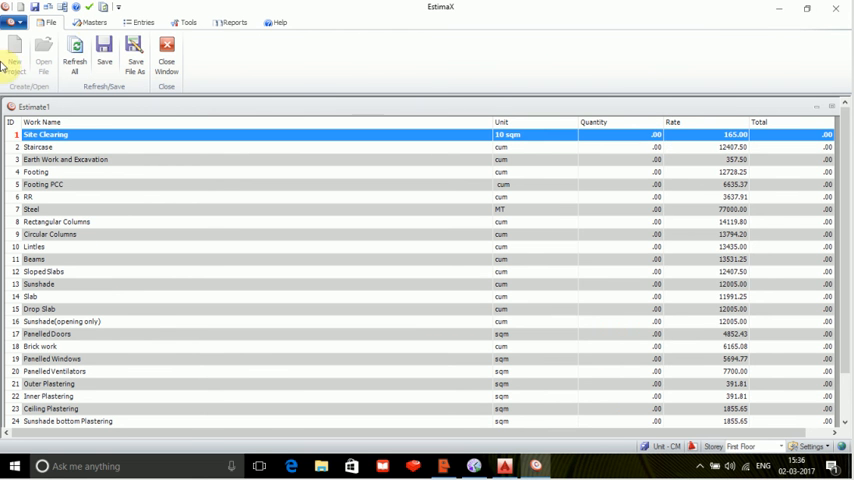
Review the demo project's details and close them again.
click(90, 22)
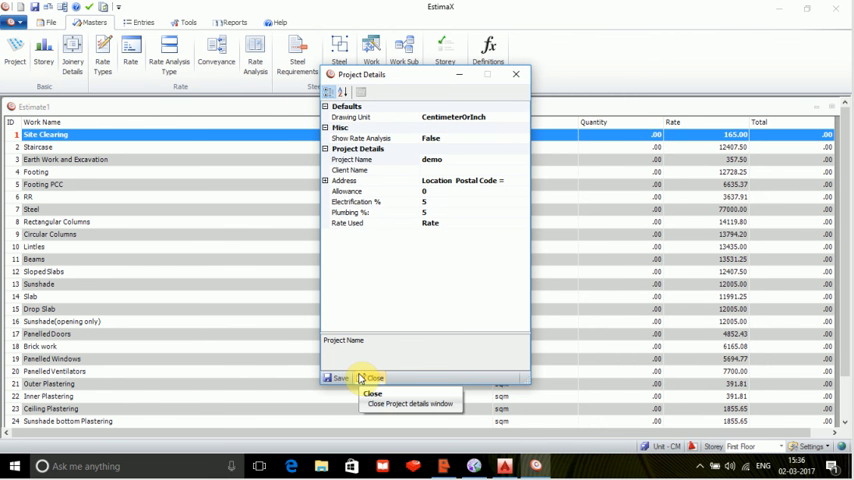
click(372, 378)
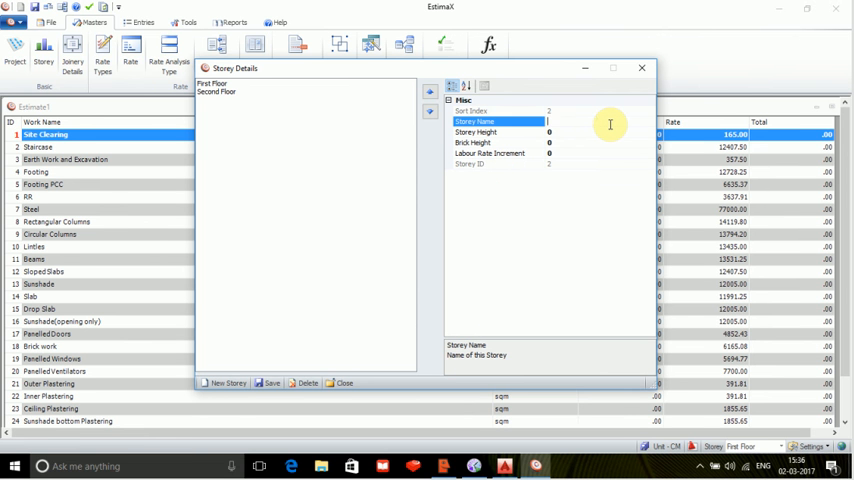
Add a ground storey with storey height 300 and brick height 275, and save it.
text(grd)
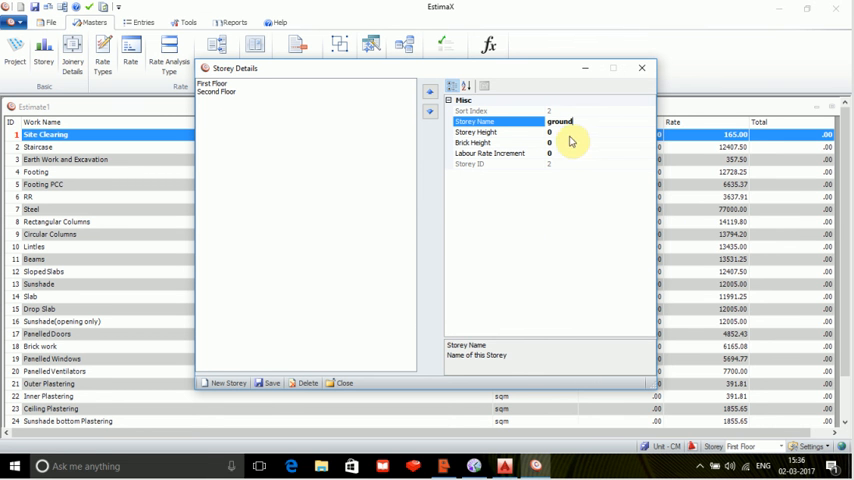
click(490, 132)
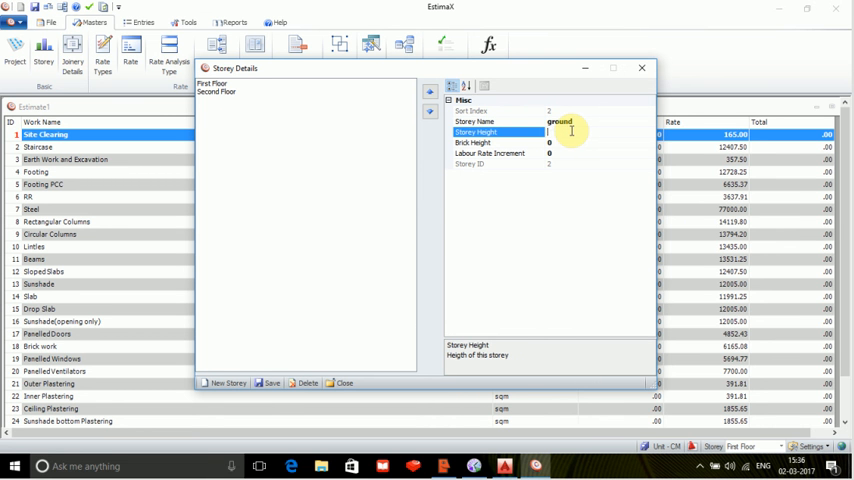
text(300)
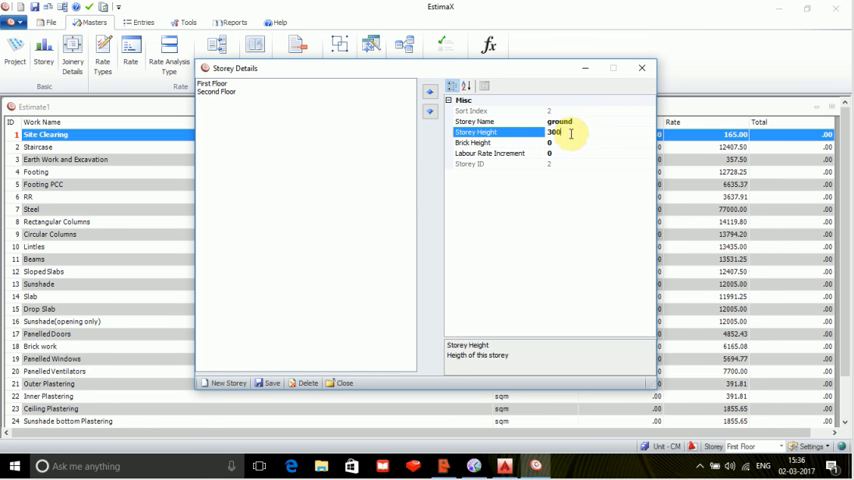
click(500, 142)
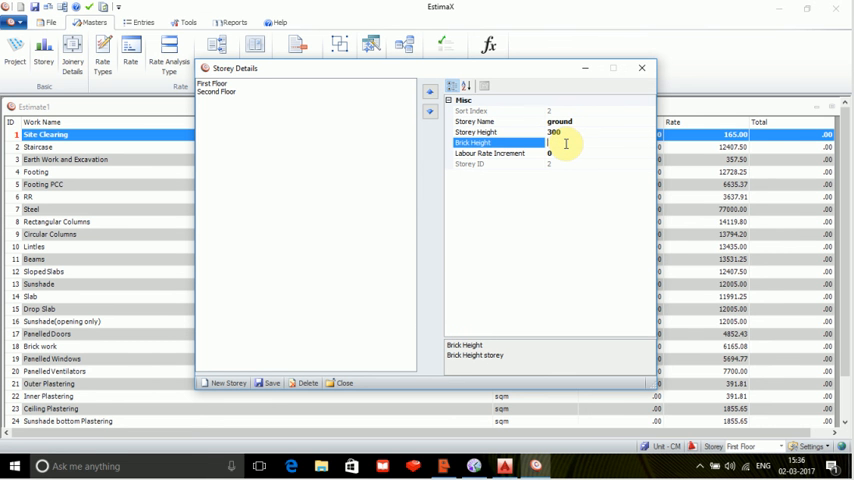
text(275)
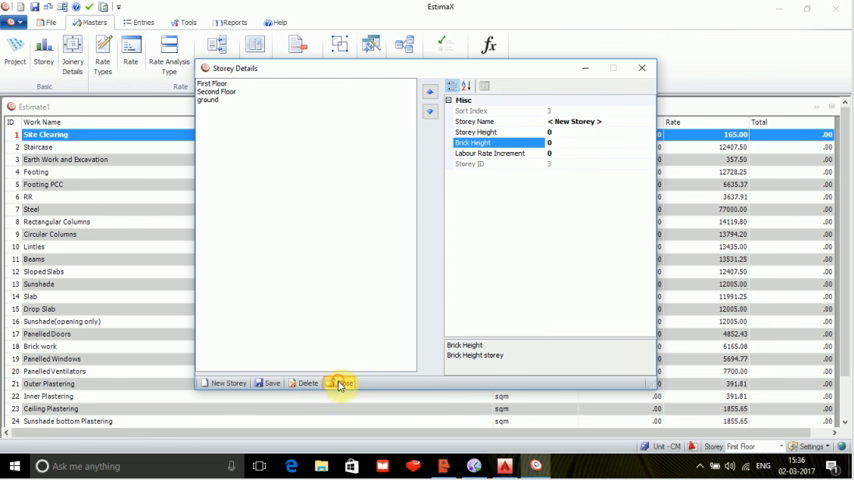
click(76, 50)
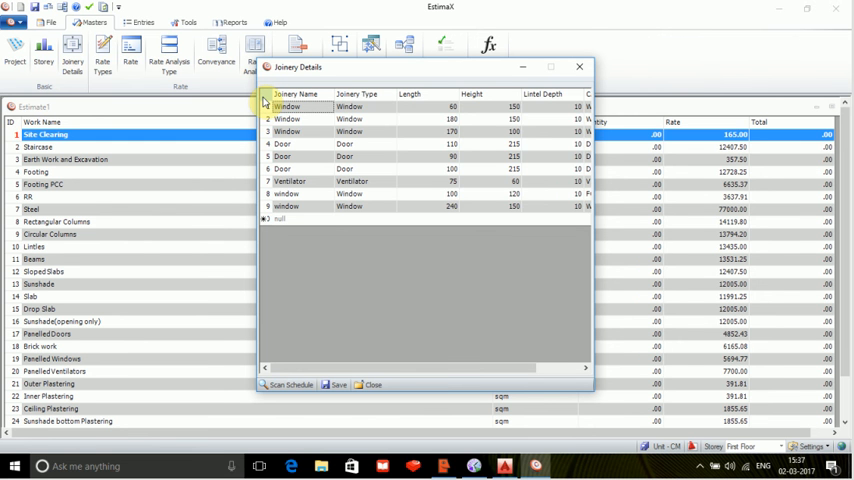
Set the first door row's type to Door and the ventilator row's to Ventilator, then close joinery details.
click(266, 104)
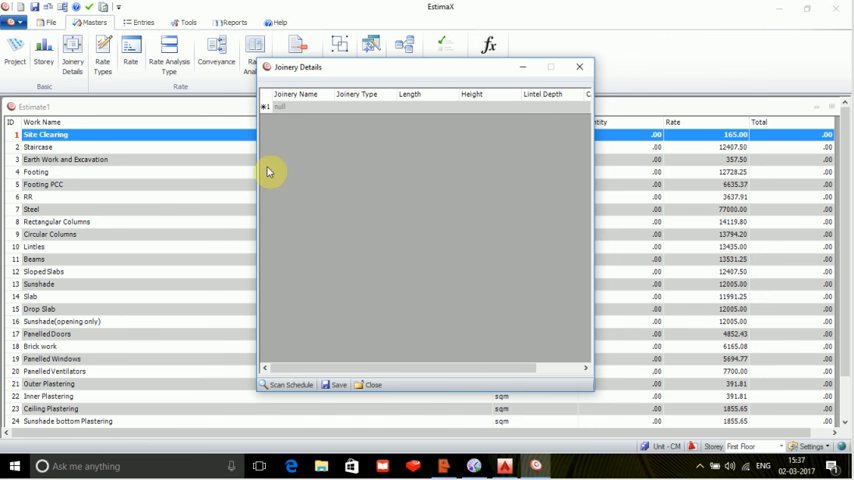
mouse_move(290, 384)
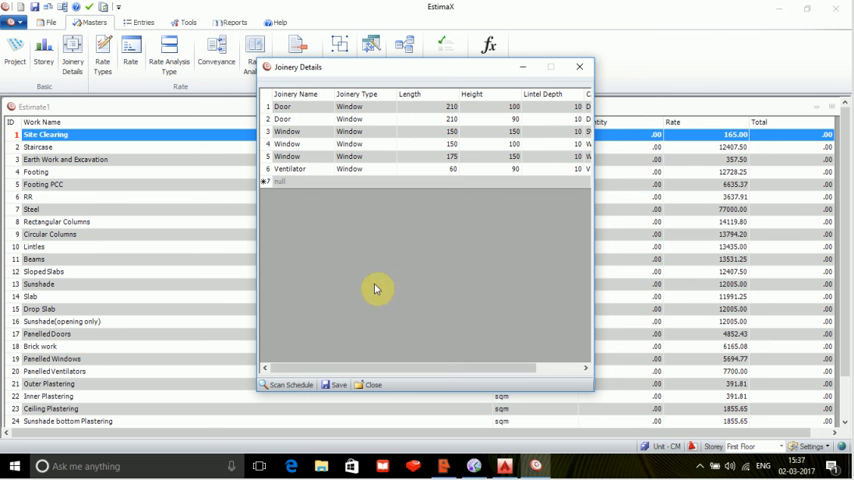
mouse_move(392, 108)
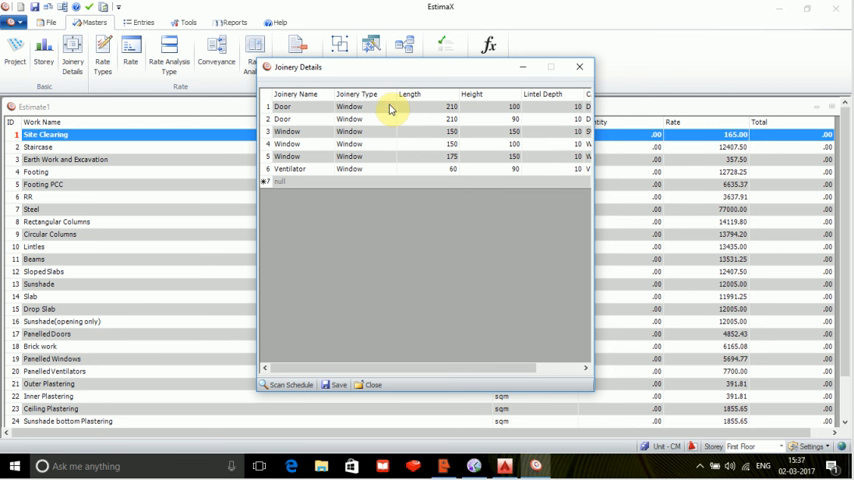
click(390, 108)
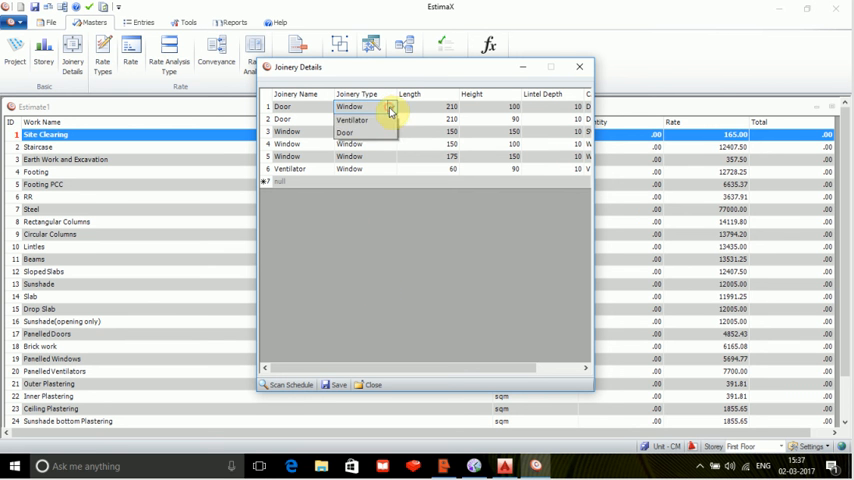
click(344, 132)
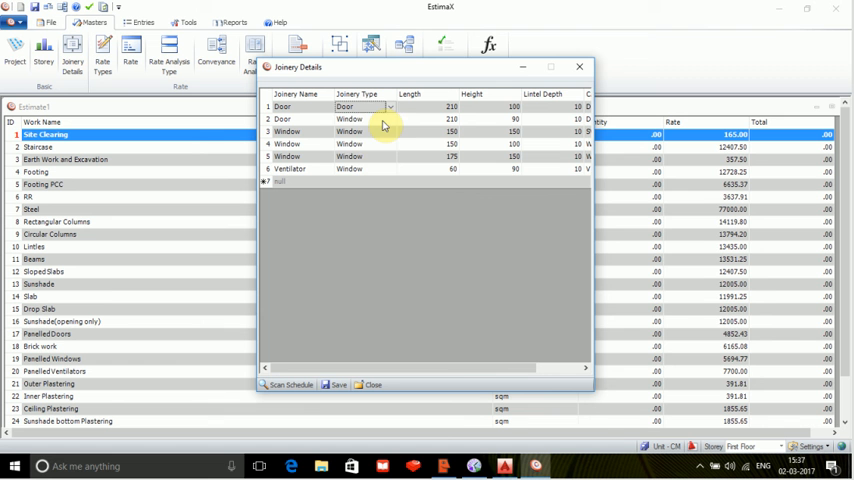
click(388, 120)
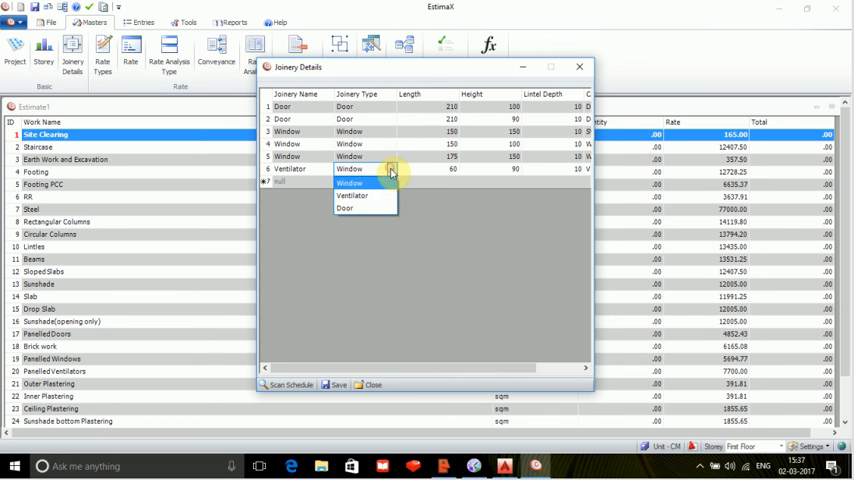
click(352, 196)
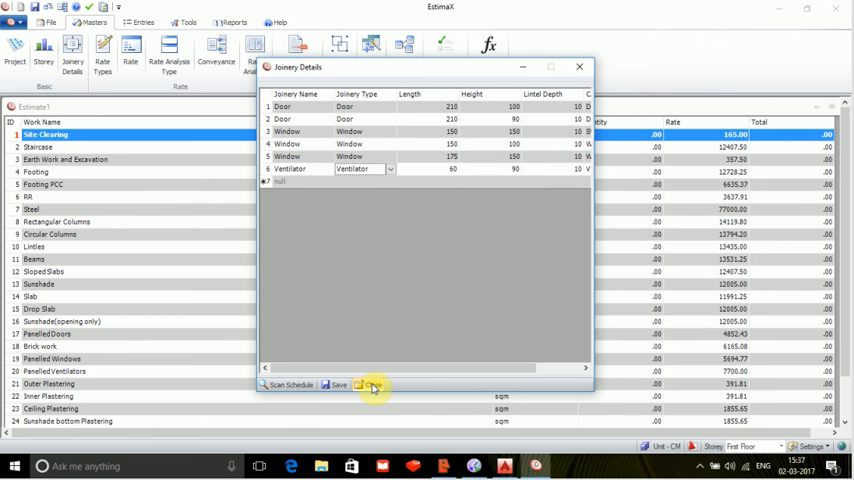
click(368, 384)
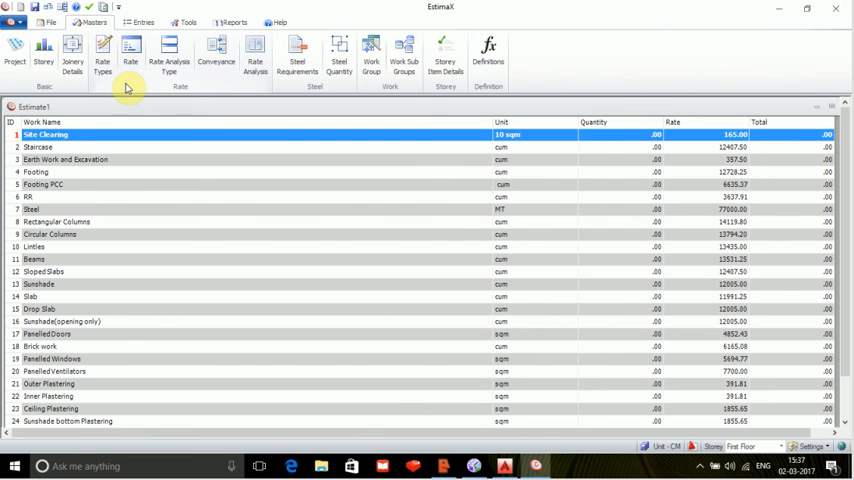
click(102, 50)
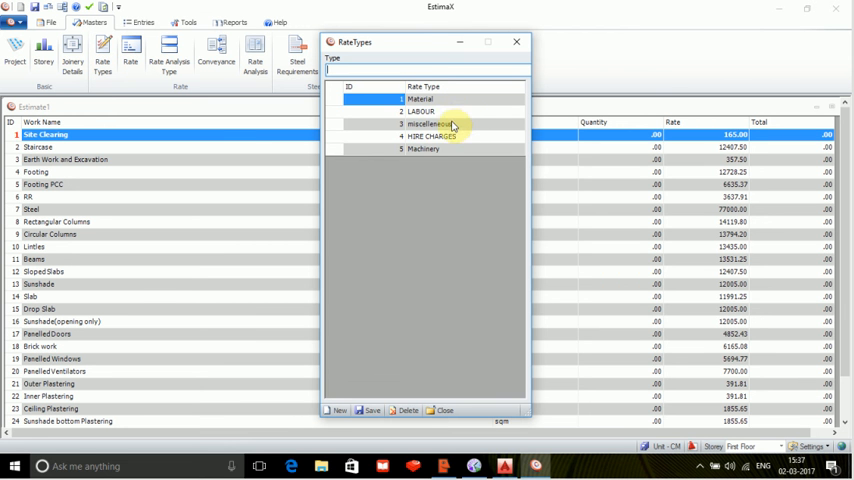
mouse_move(432, 136)
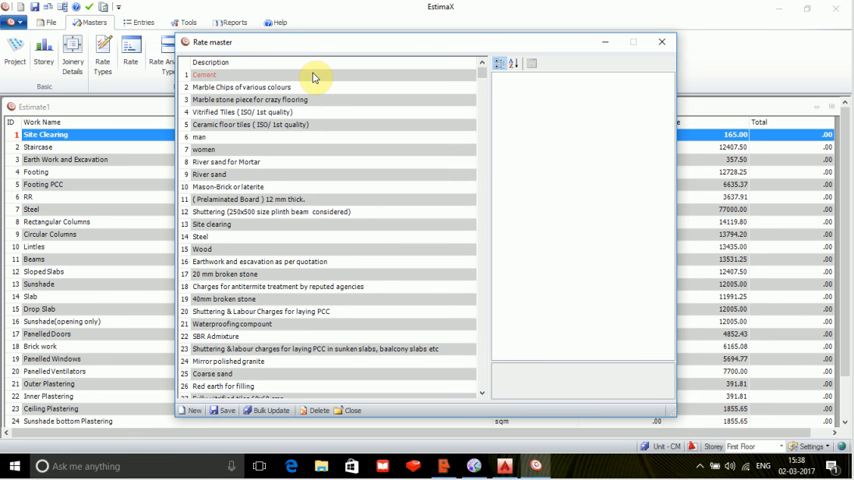
click(204, 76)
text(7.4)
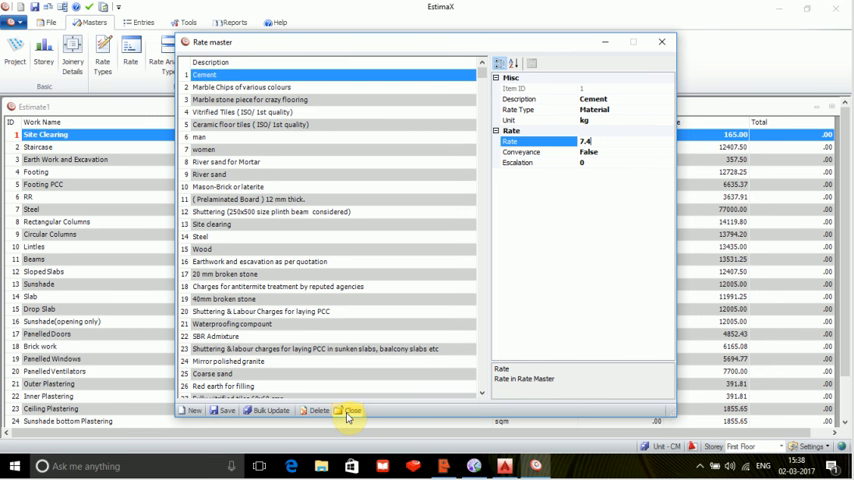
click(348, 412)
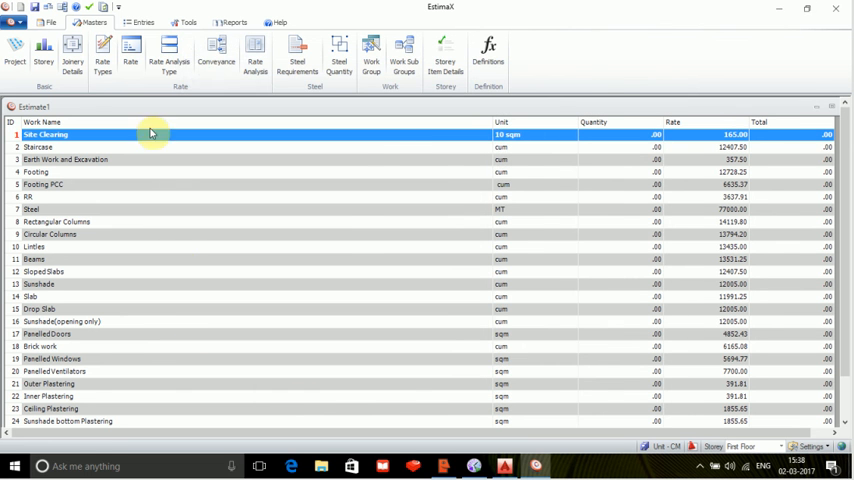
click(168, 56)
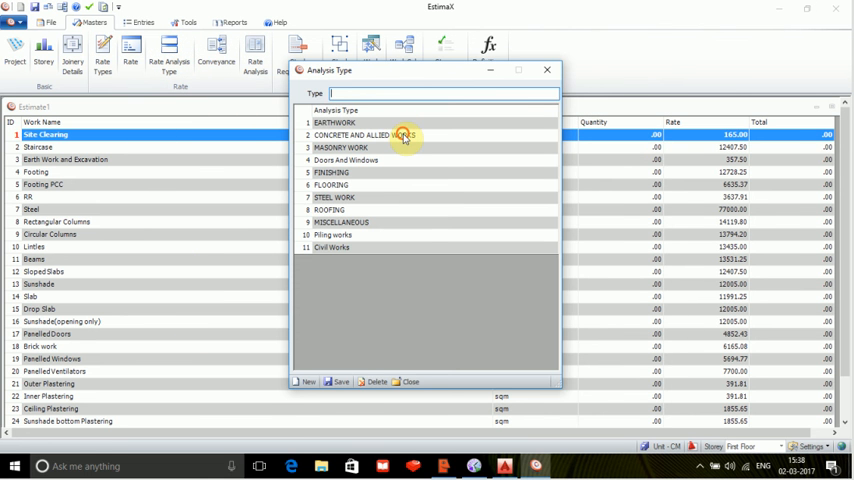
click(360, 136)
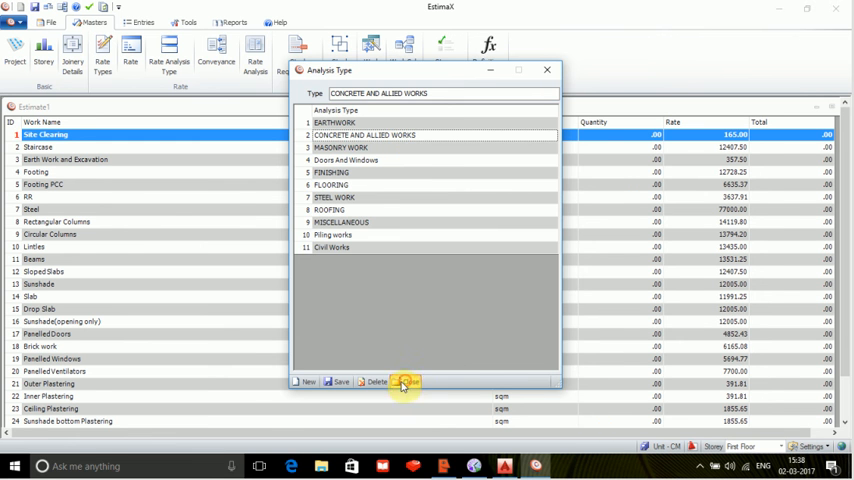
click(406, 382)
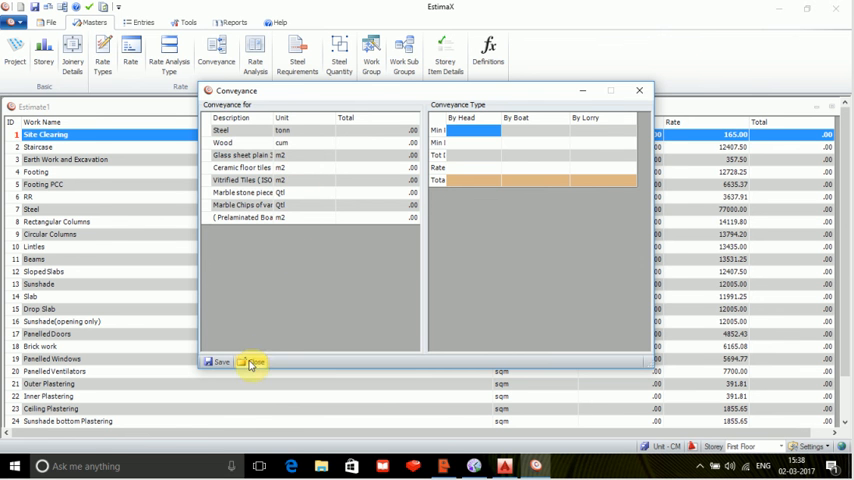
click(250, 360)
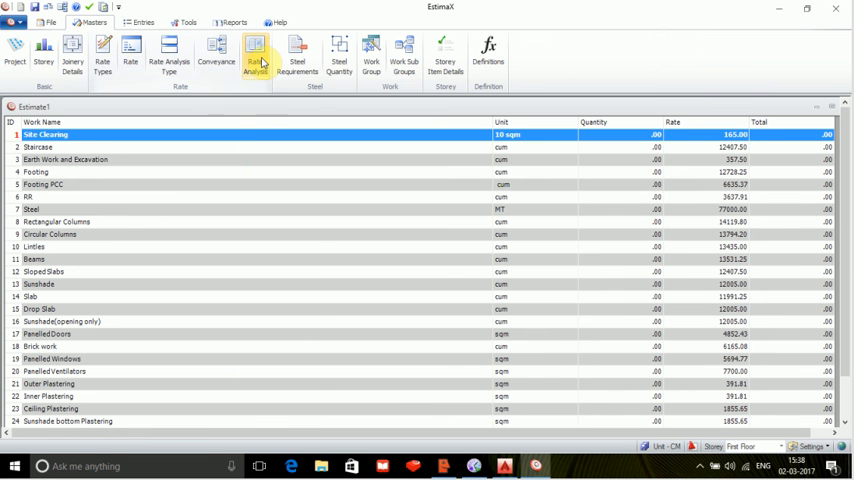
click(256, 52)
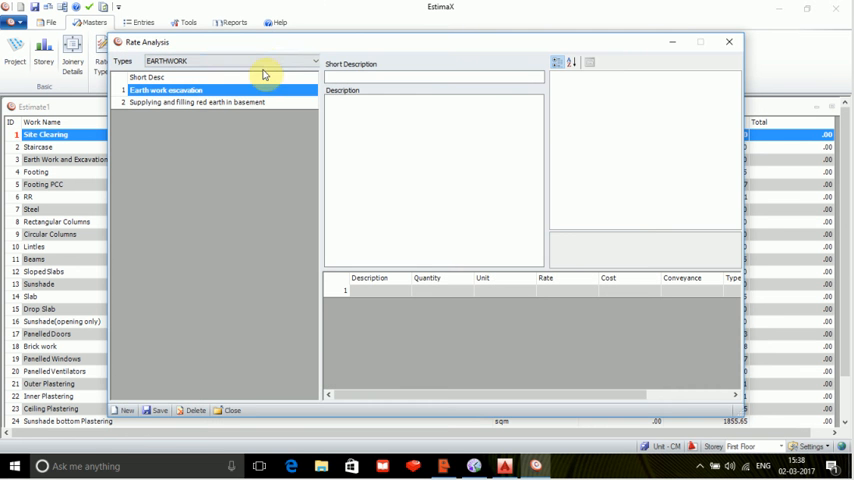
click(314, 60)
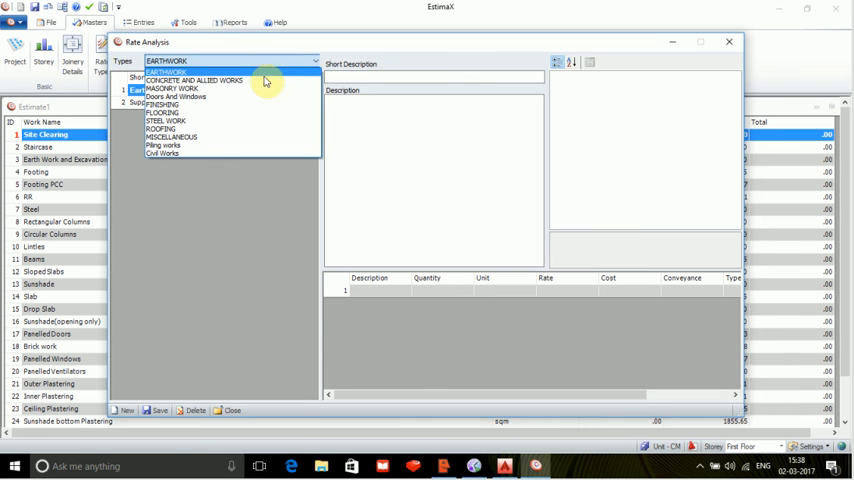
click(196, 80)
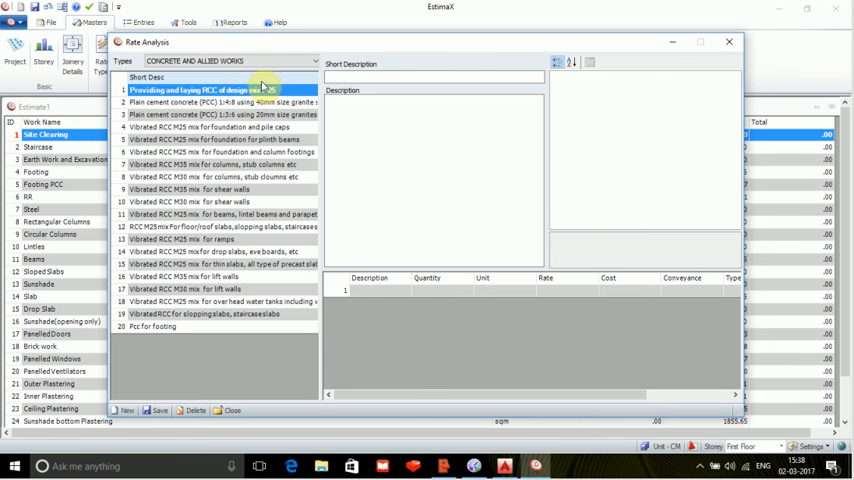
click(216, 164)
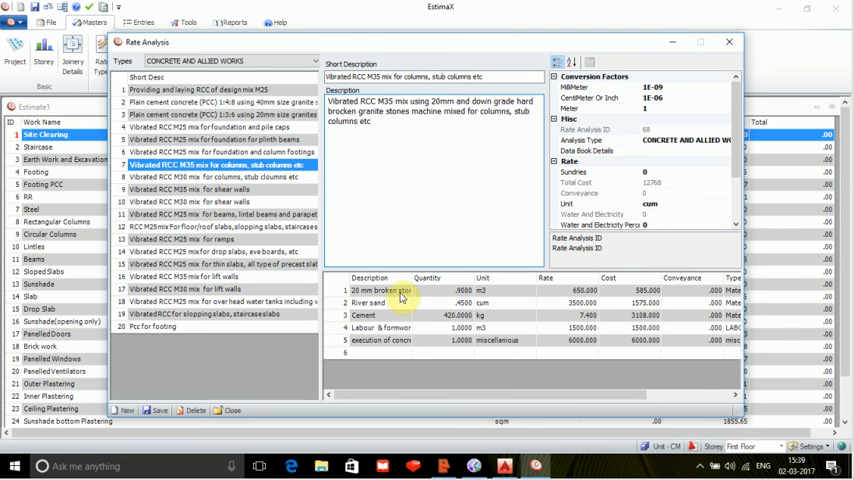
mouse_move(388, 352)
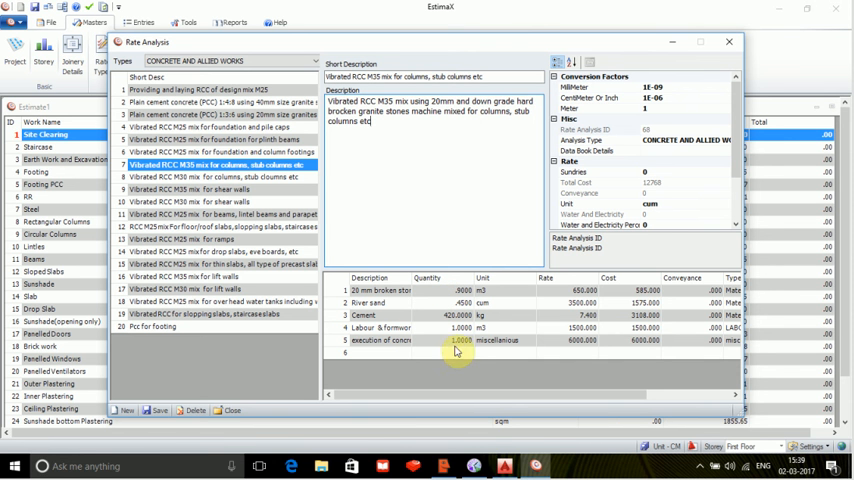
mouse_move(556, 368)
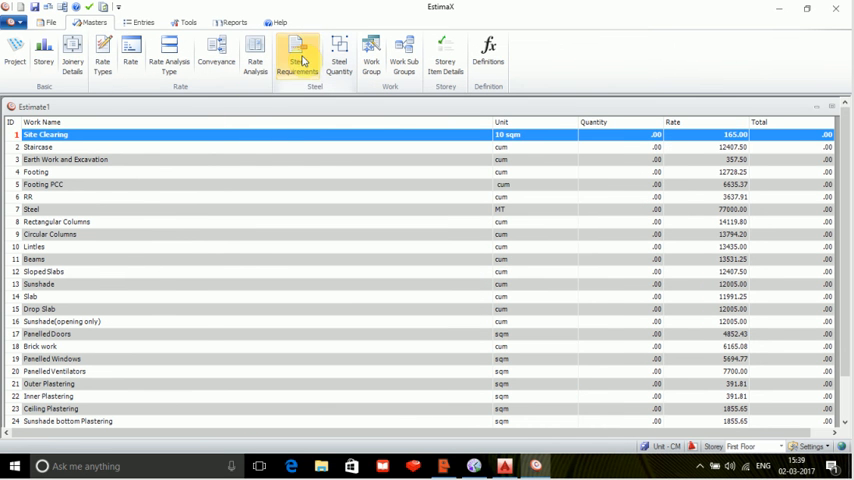
click(296, 58)
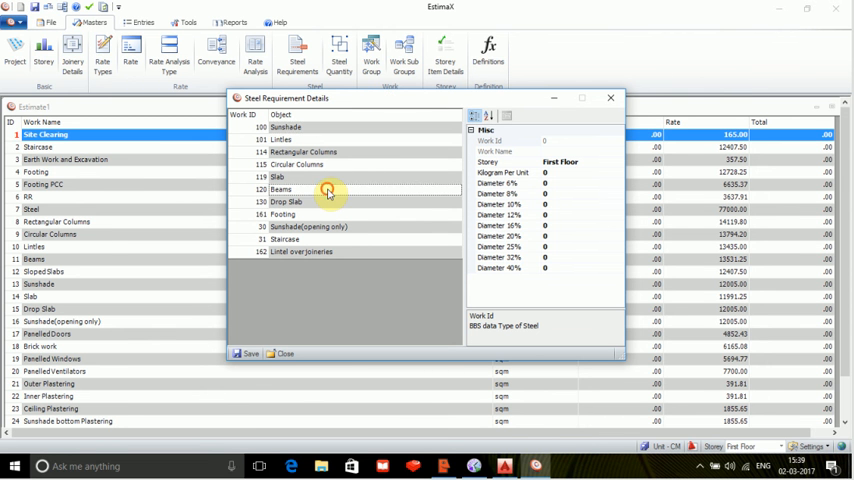
click(280, 188)
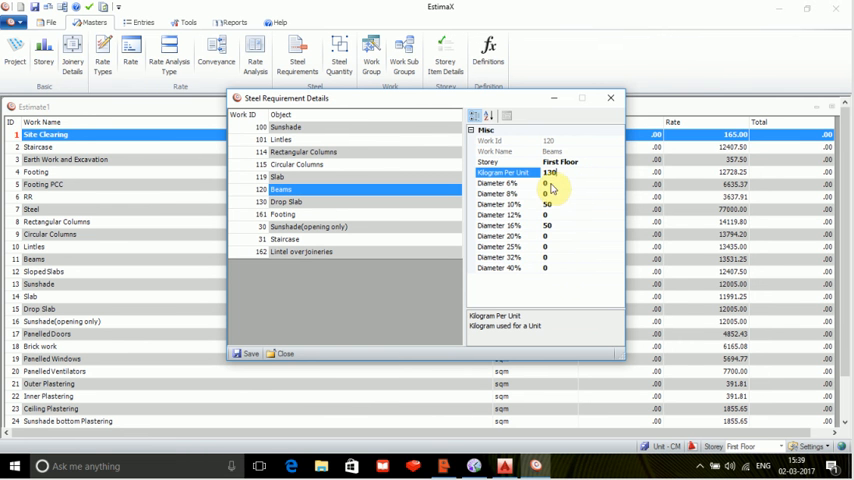
click(284, 352)
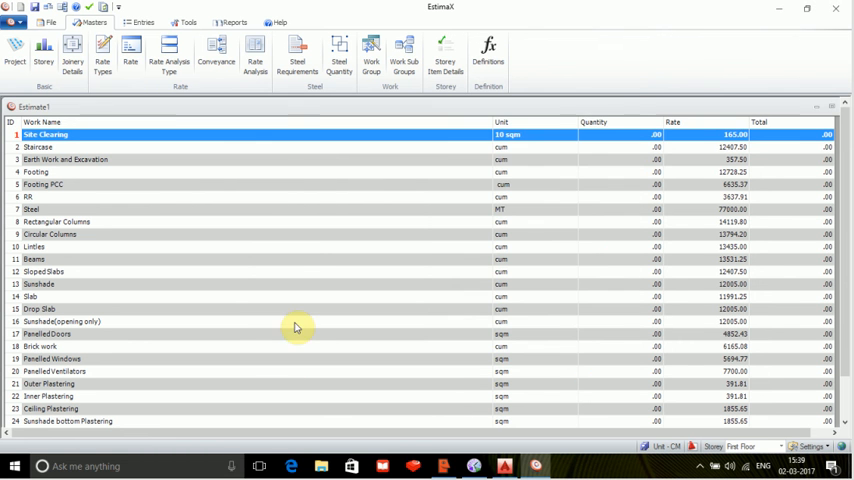
mouse_move(444, 52)
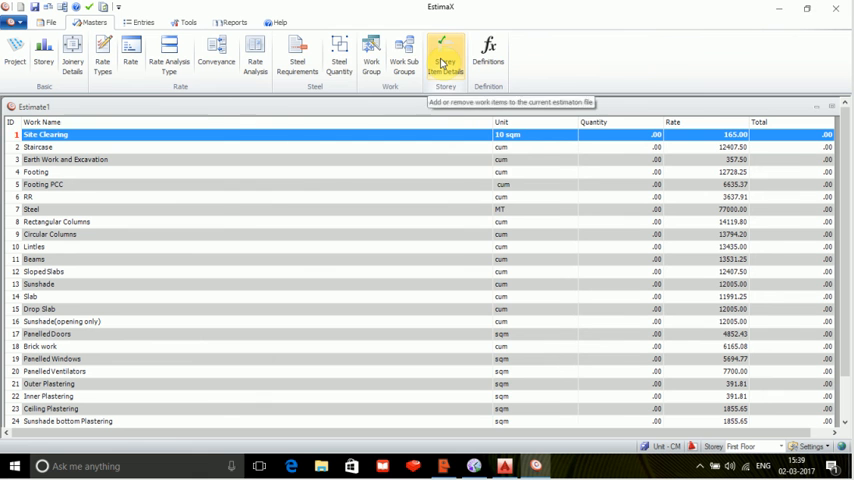
Review the storey item details, expanding the Miscellaneous group, and close them.
click(446, 54)
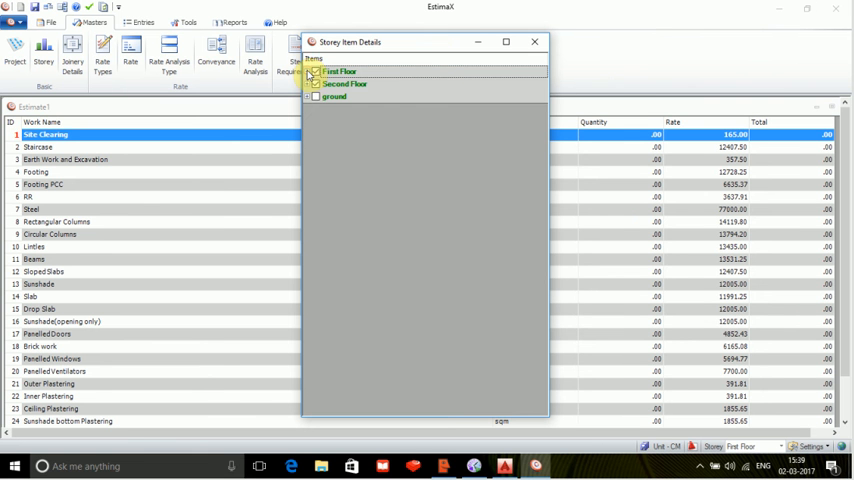
click(308, 72)
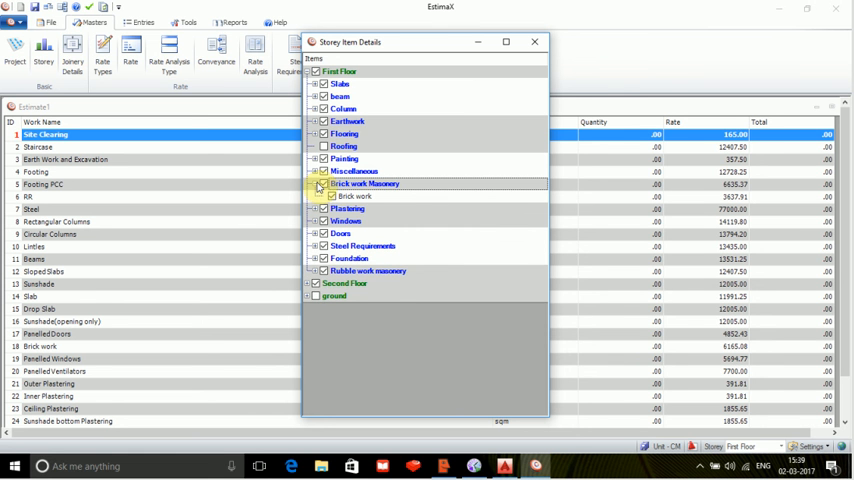
click(316, 172)
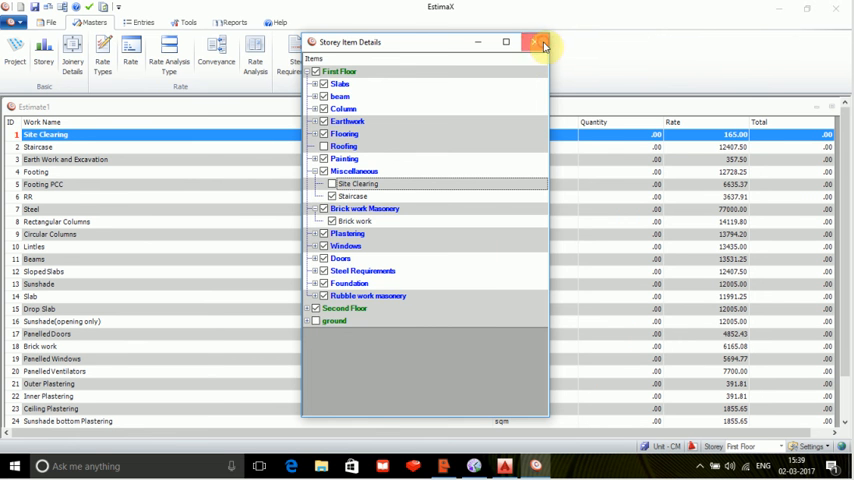
click(544, 42)
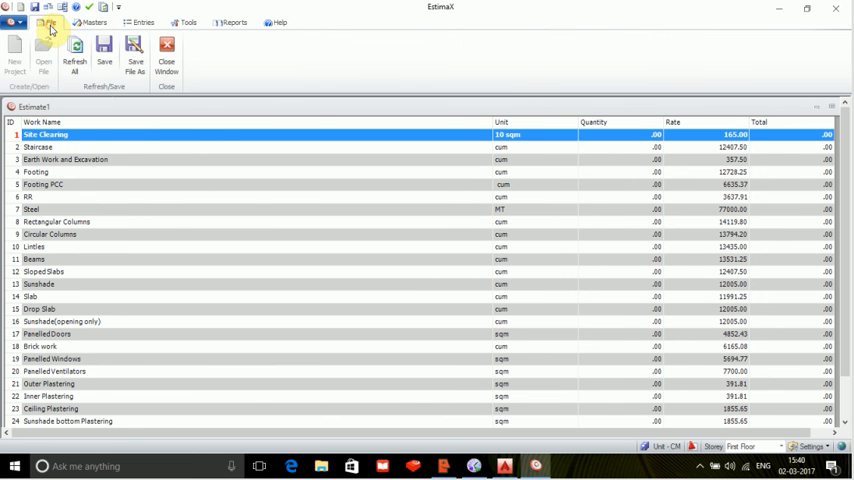
Refresh all estimate items and totals so Staircase leads the list.
click(74, 50)
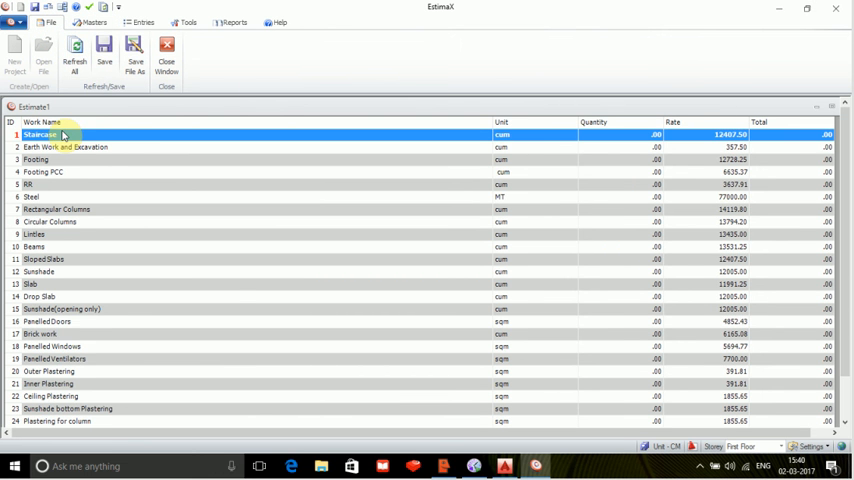
mouse_move(62, 160)
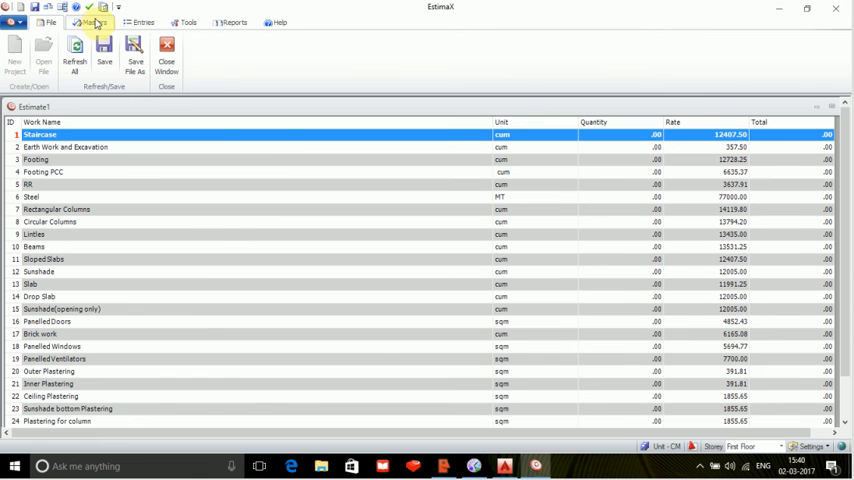
click(142, 22)
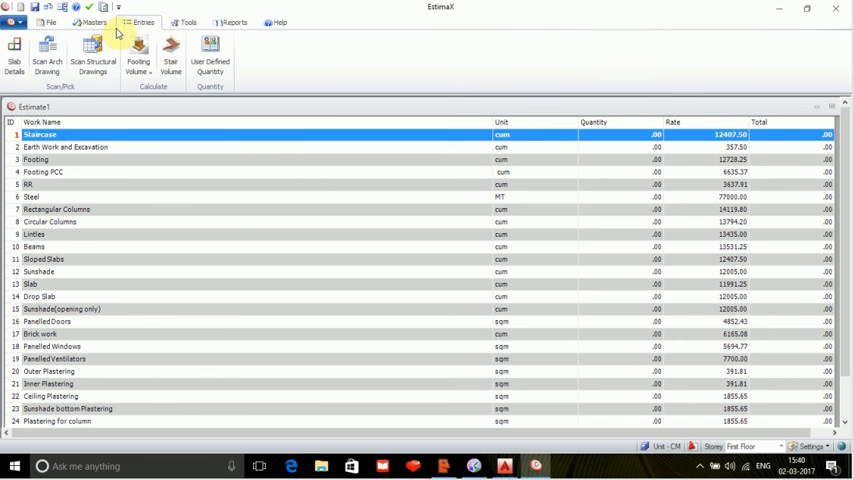
Record Slab 1 and Slab Projection 1 from the drawing outlines and close the slab details.
click(14, 56)
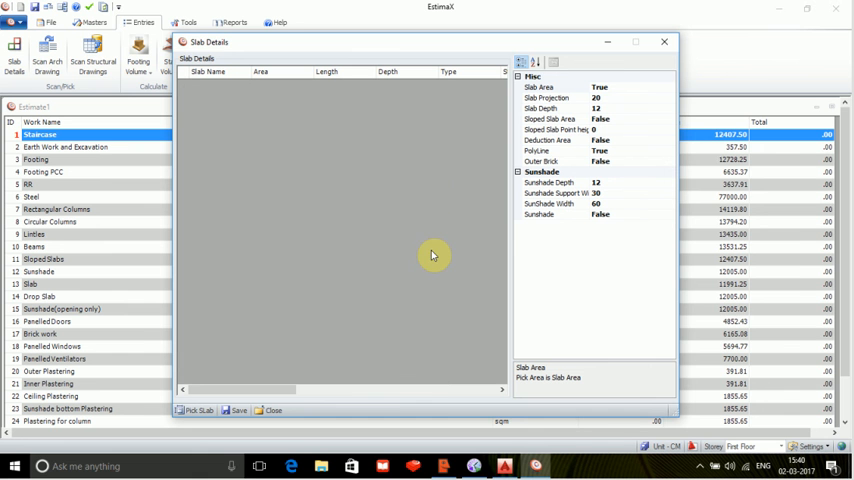
mouse_move(672, 150)
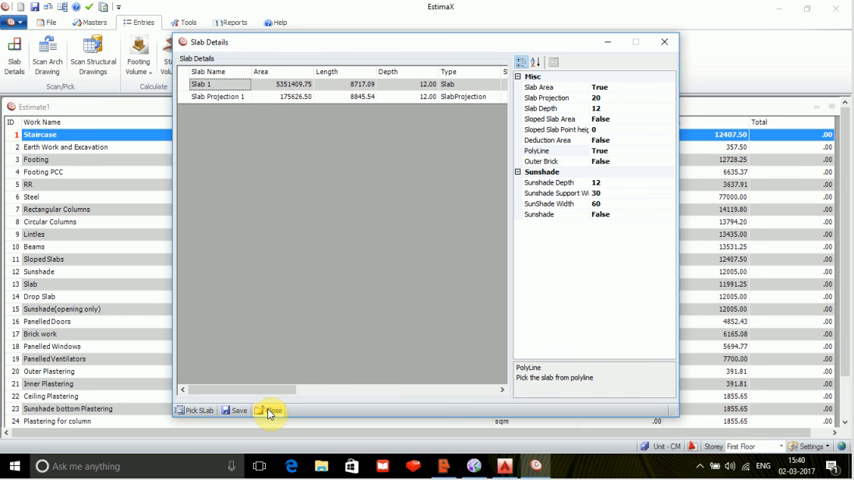
click(270, 410)
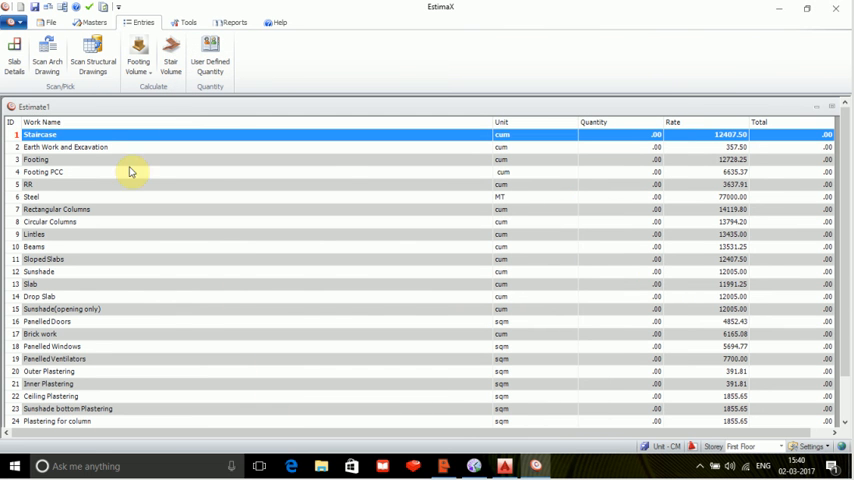
mouse_move(48, 52)
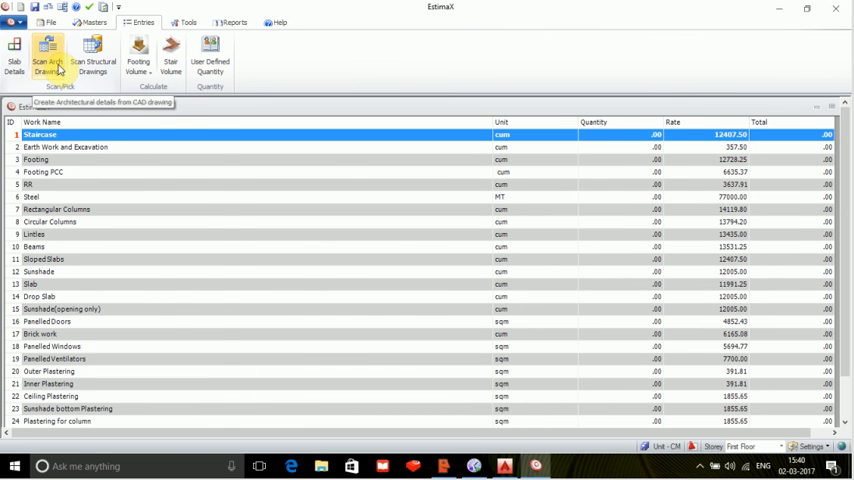
Set BRICK WALL as the brick layer in the architectural scan properties and confirm the settings.
click(48, 58)
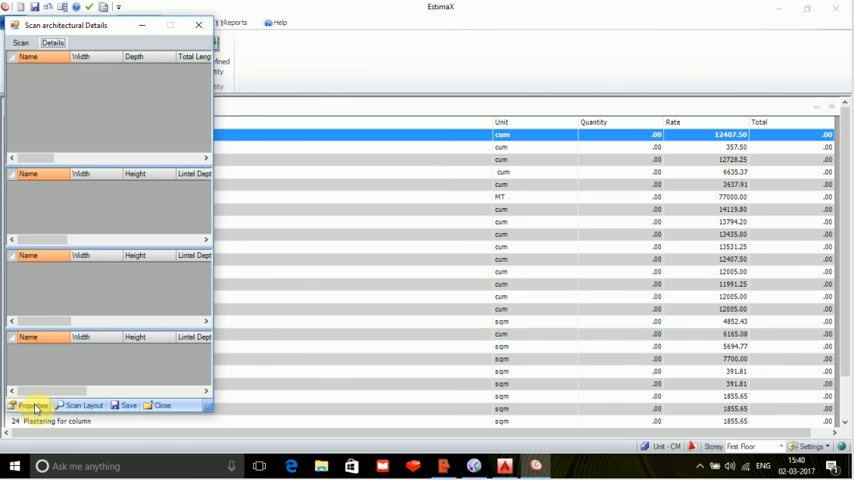
click(30, 404)
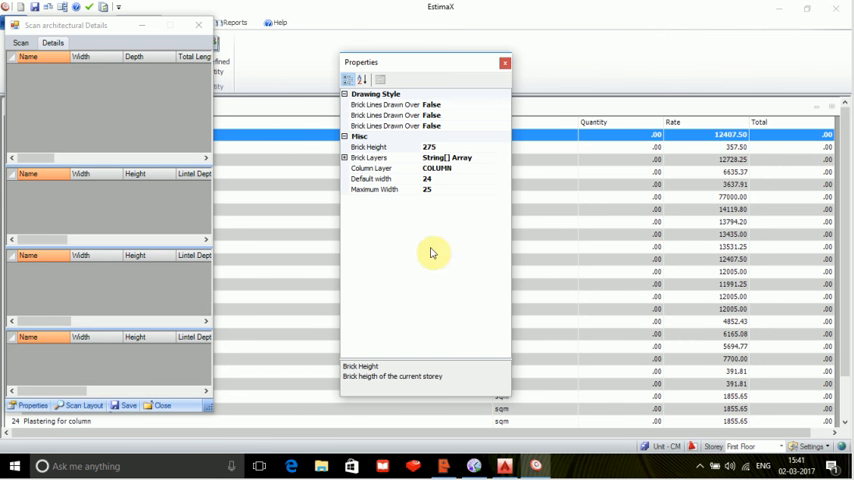
click(384, 156)
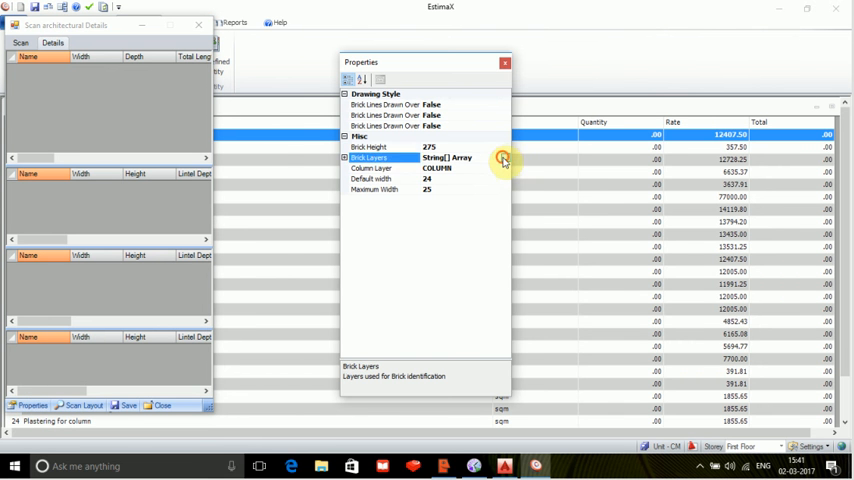
click(504, 160)
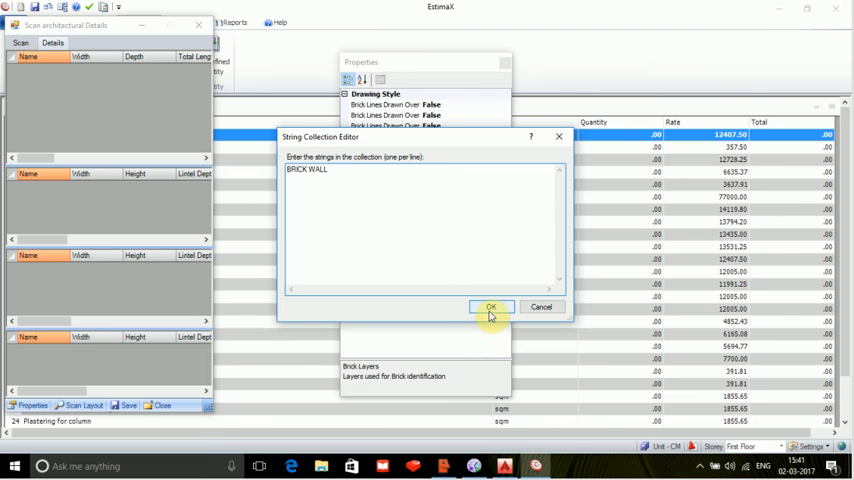
click(492, 308)
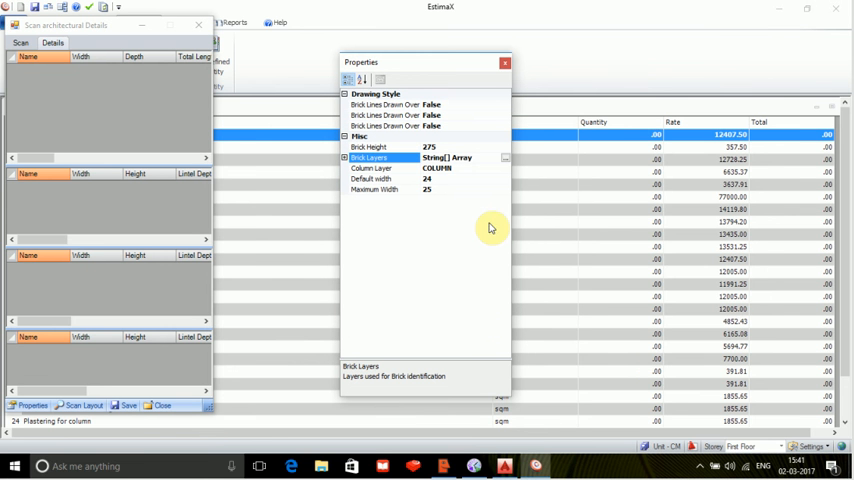
click(384, 168)
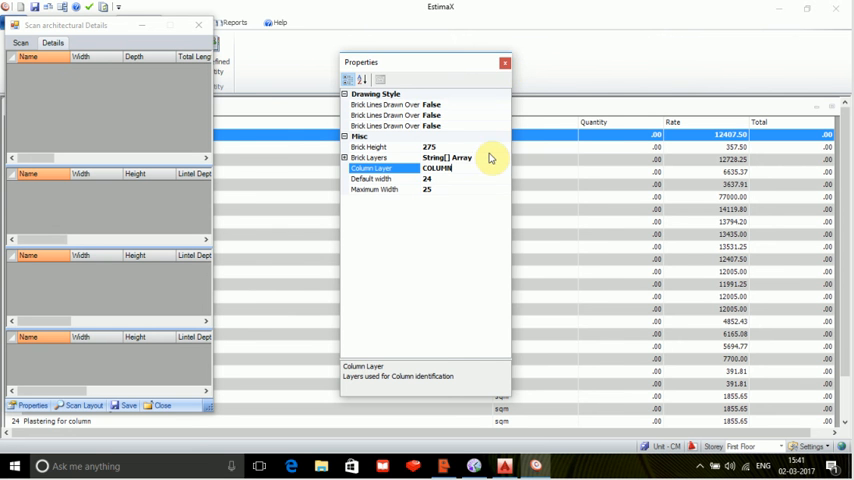
click(504, 64)
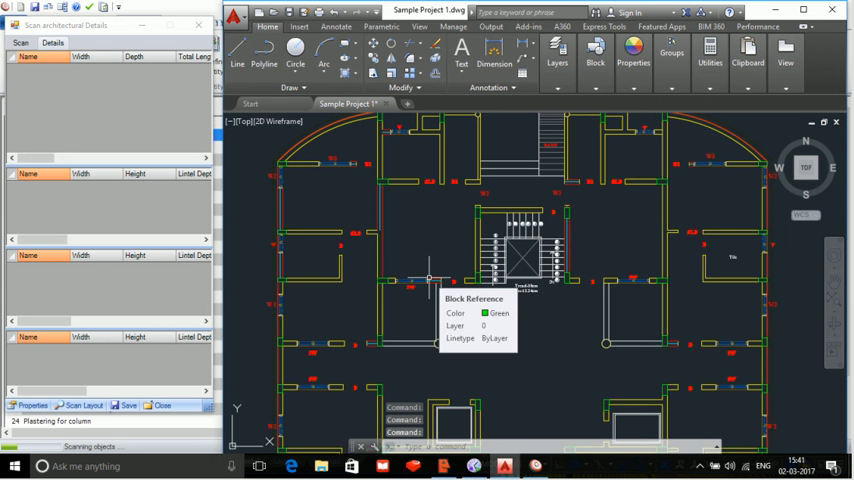
mouse_move(524, 412)
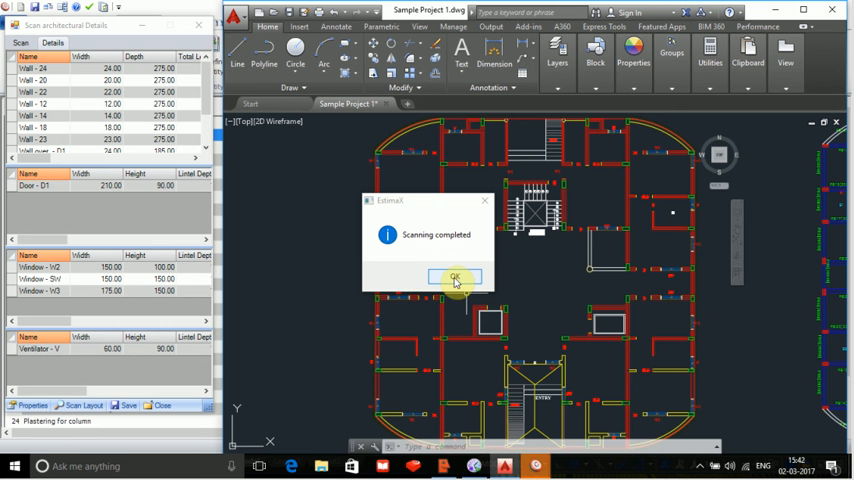
Acknowledge scan completion, save the scanned architectural quantities and close the scanner.
click(456, 276)
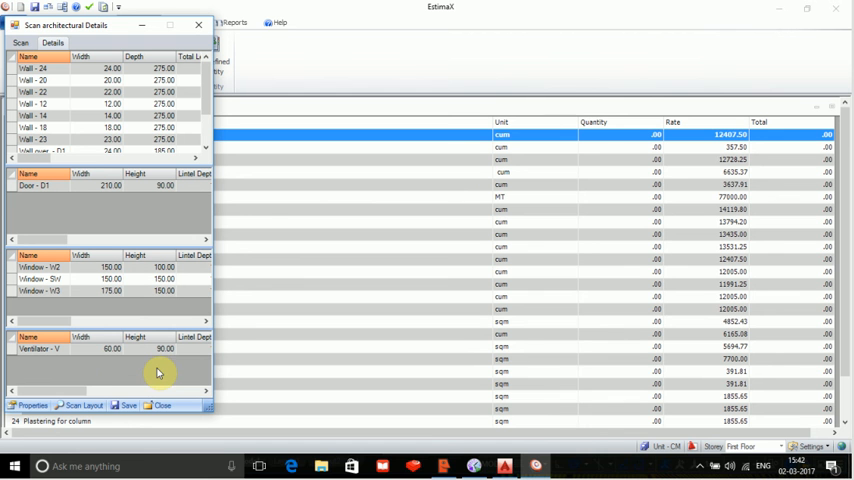
mouse_move(92, 384)
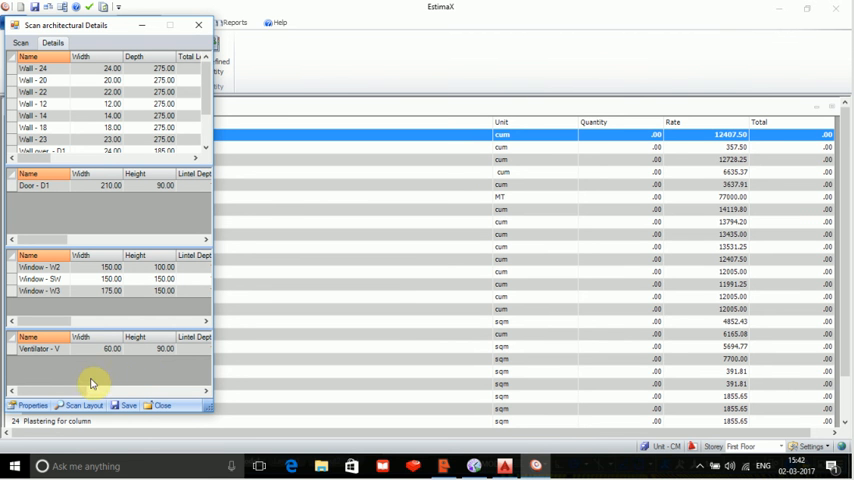
mouse_move(206, 108)
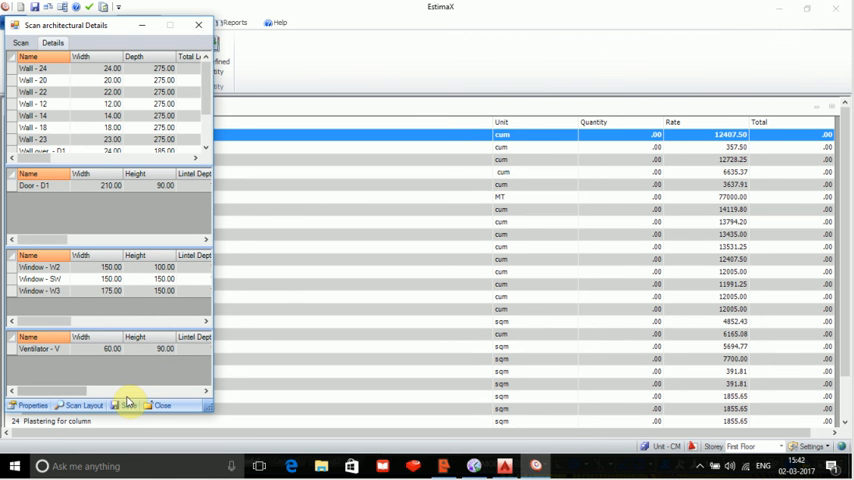
click(128, 404)
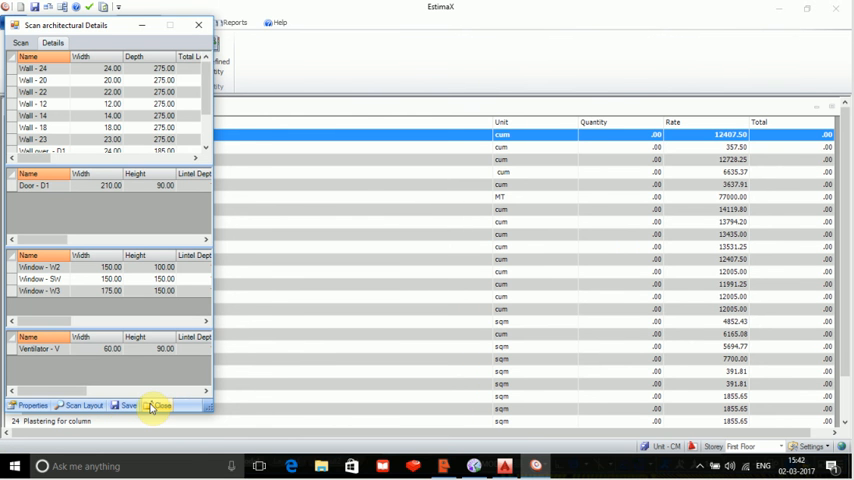
click(158, 404)
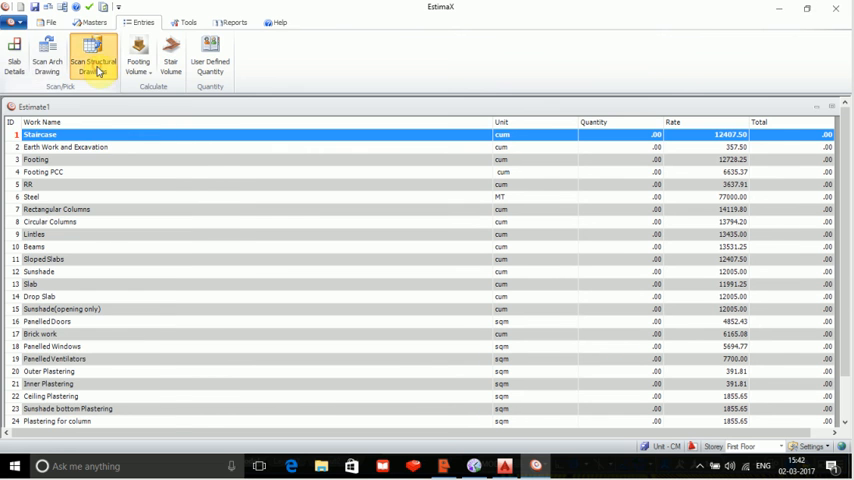
Review the structural scan properties, including the column layer, and close the settings.
click(92, 56)
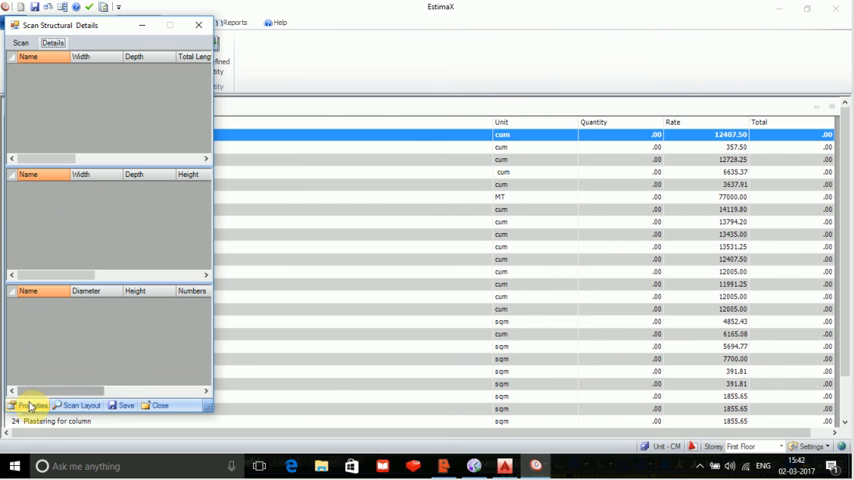
click(30, 404)
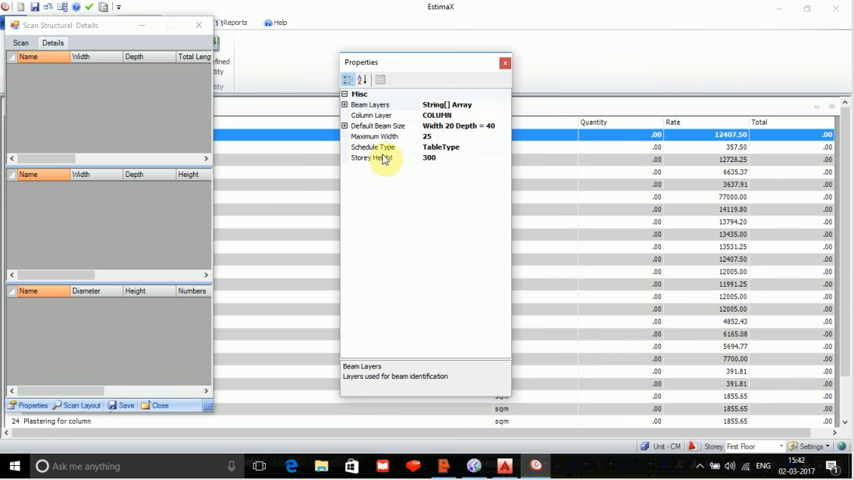
click(460, 104)
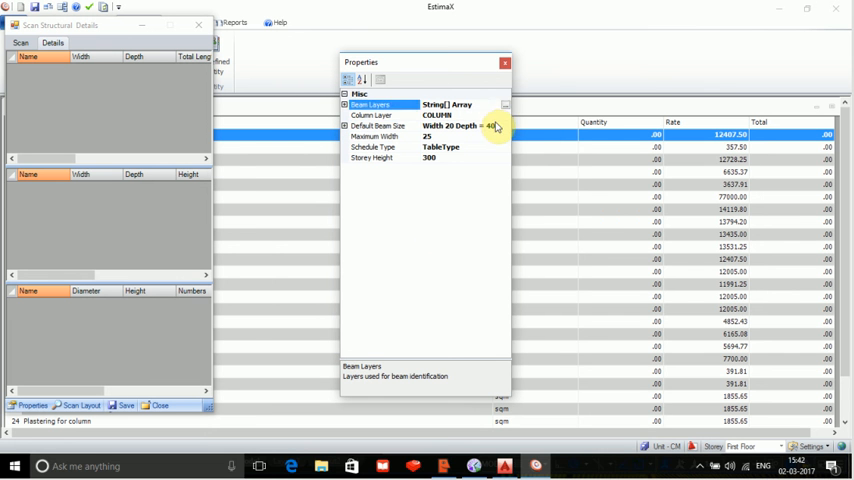
click(372, 114)
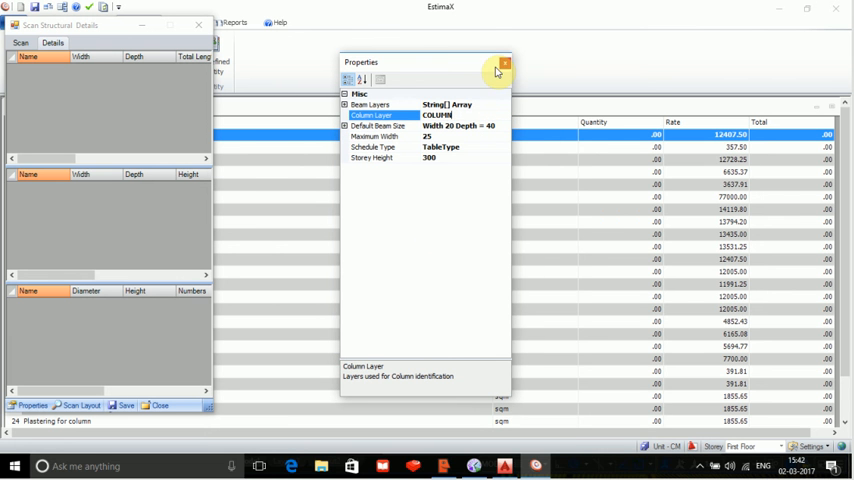
click(504, 64)
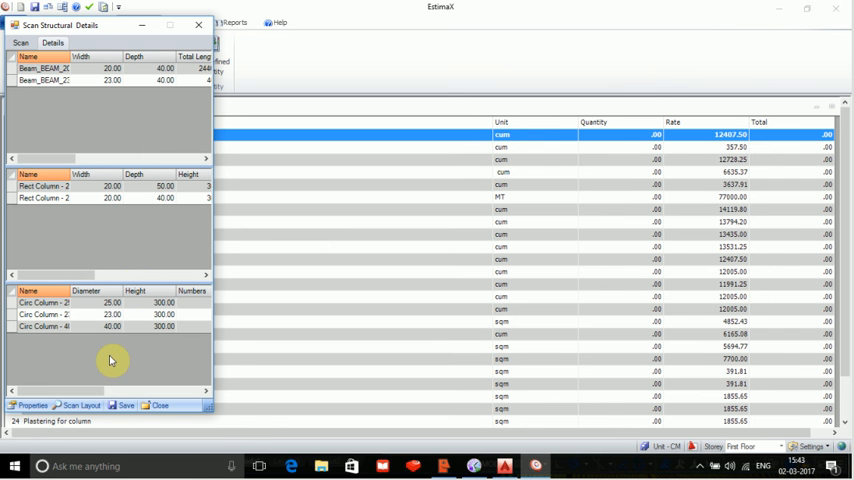
Save the scanned structural details and close the scan window, returning to the estimate grid.
click(124, 404)
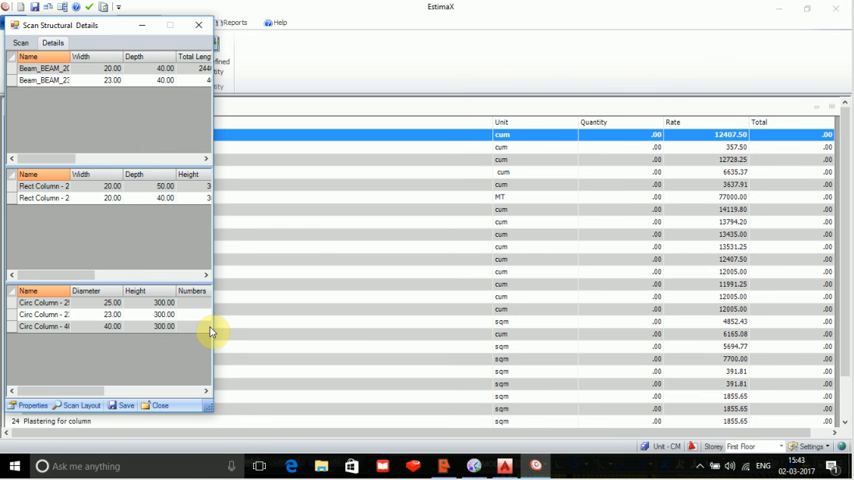
click(158, 404)
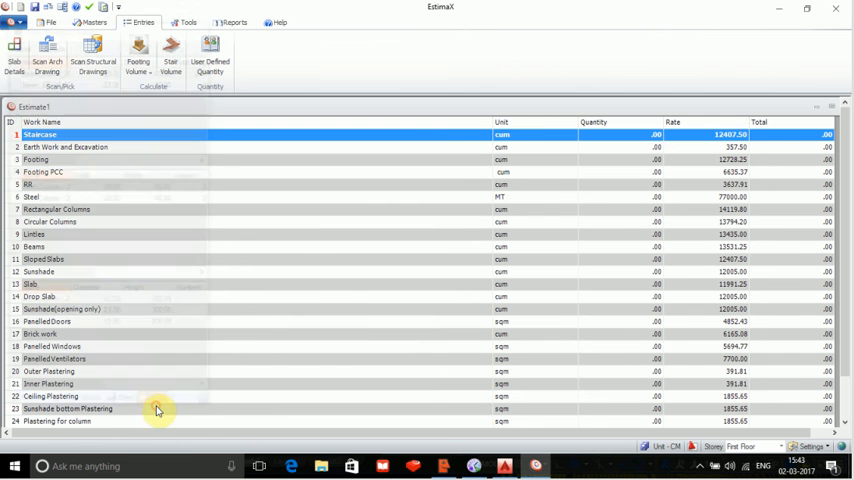
mouse_move(224, 152)
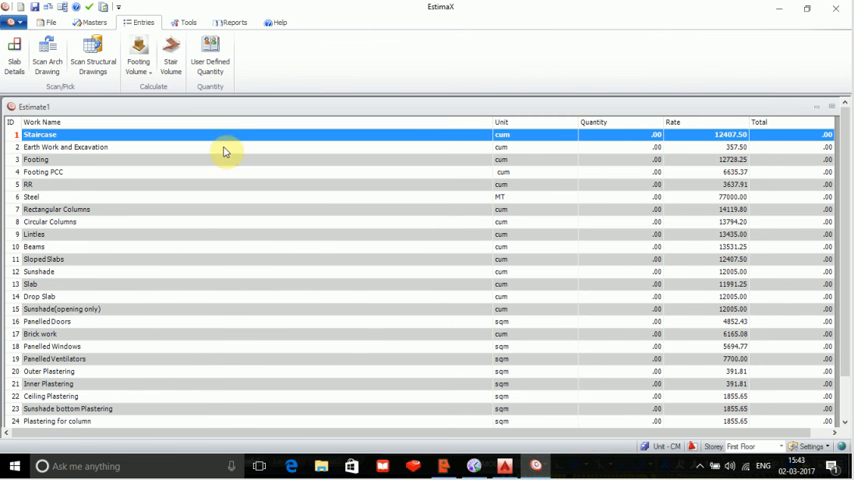
click(92, 22)
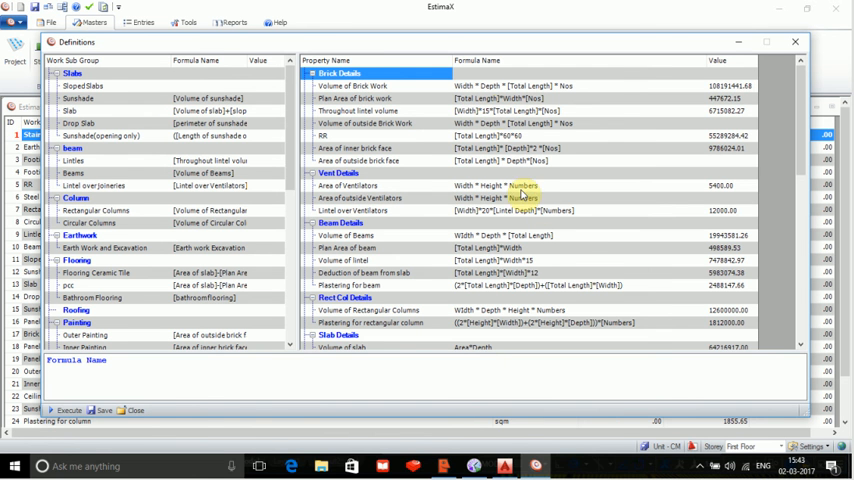
mouse_move(644, 184)
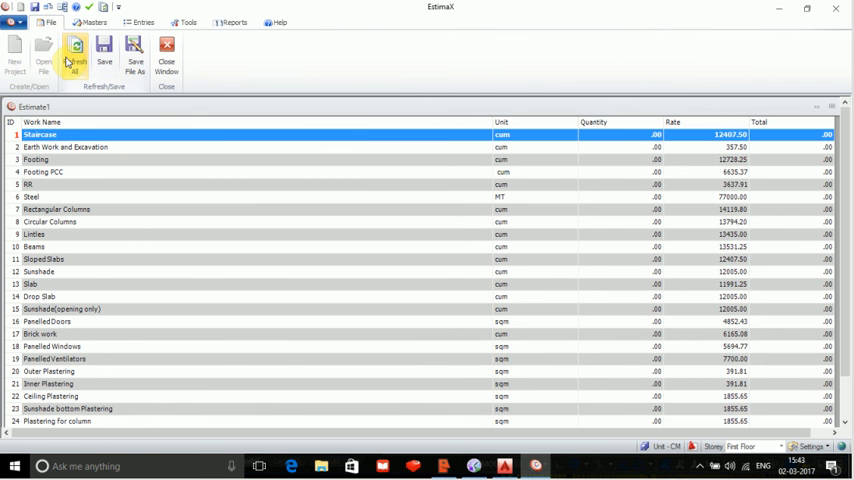
Refresh All so work items get scanned quantities and totals, then go to Reports.
click(76, 52)
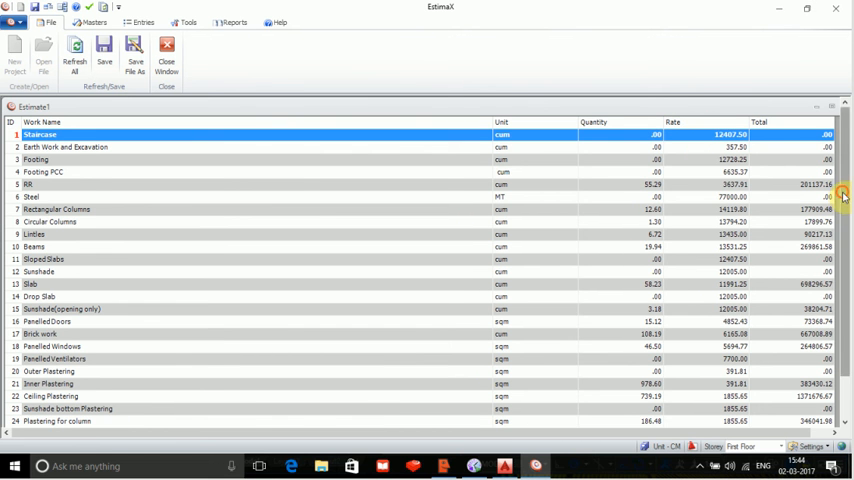
scroll(down, 3)
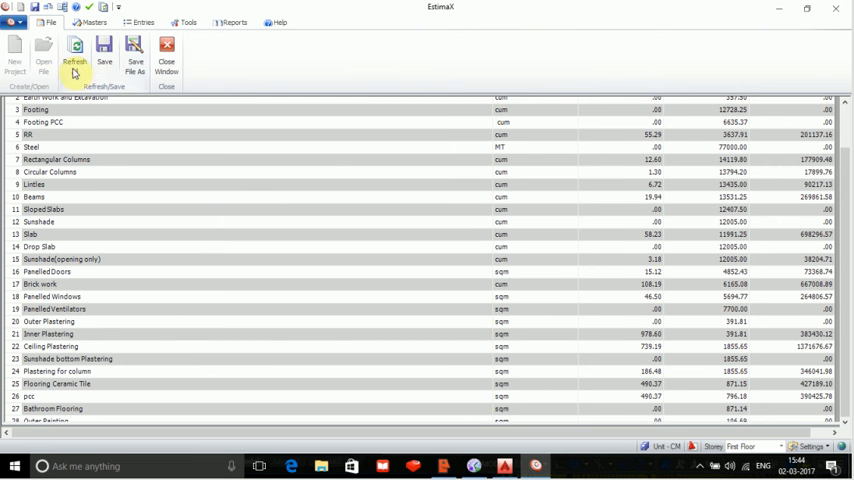
click(230, 22)
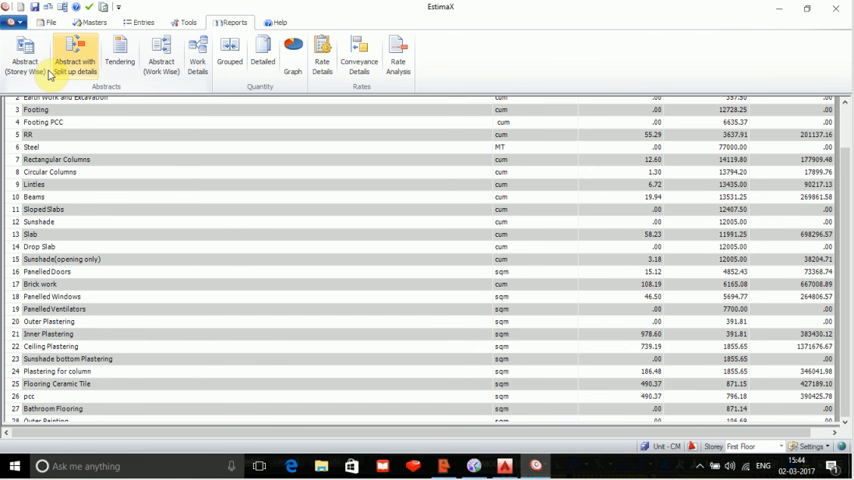
Generate the Abstract (Emsy Wise) report with Show Formula in Abstract and in Details ticked.
click(24, 58)
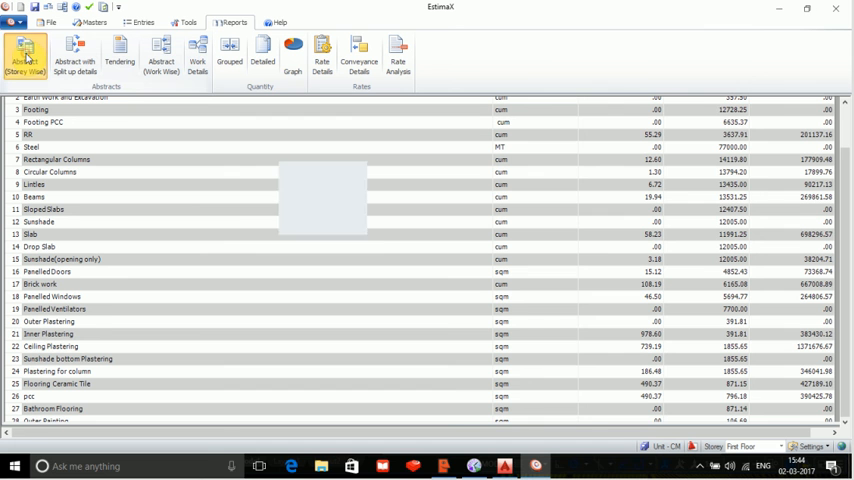
click(24, 56)
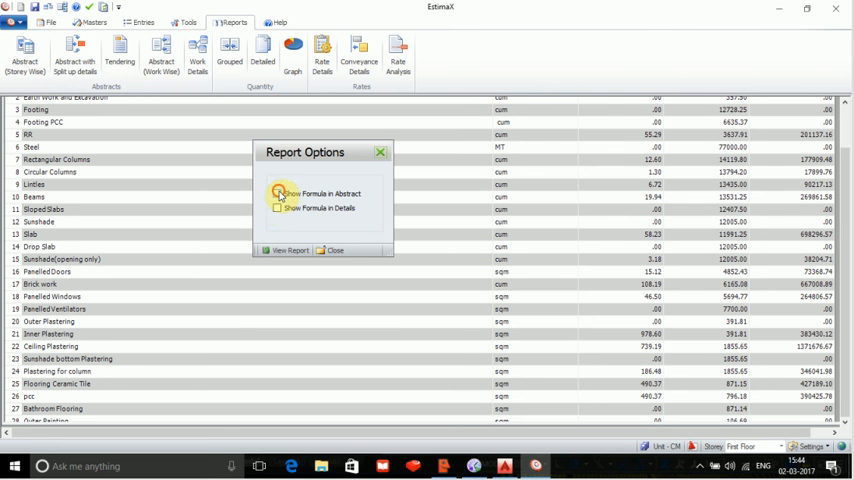
click(276, 192)
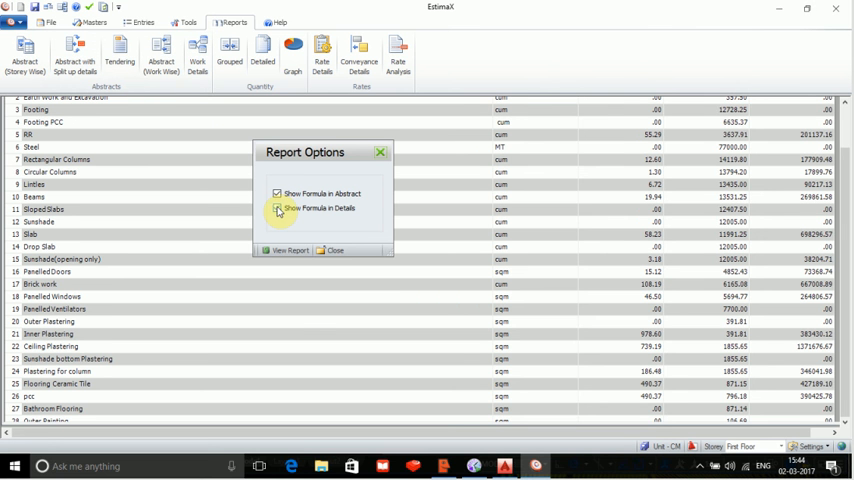
click(276, 208)
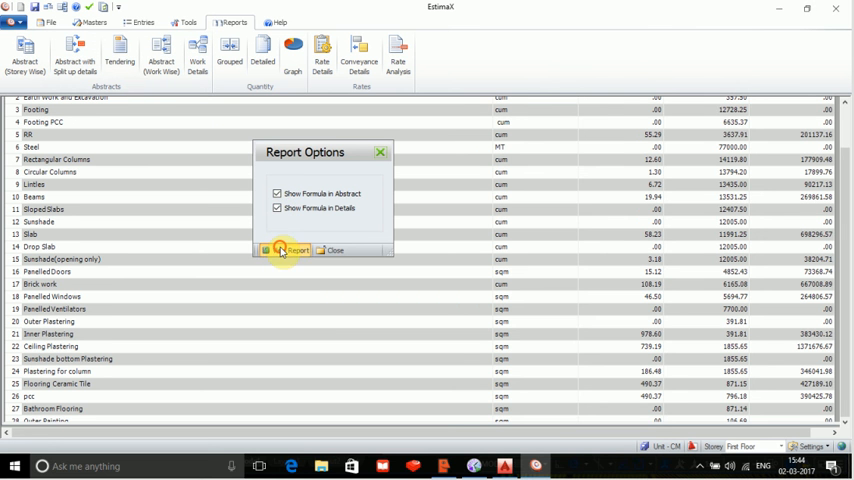
click(290, 250)
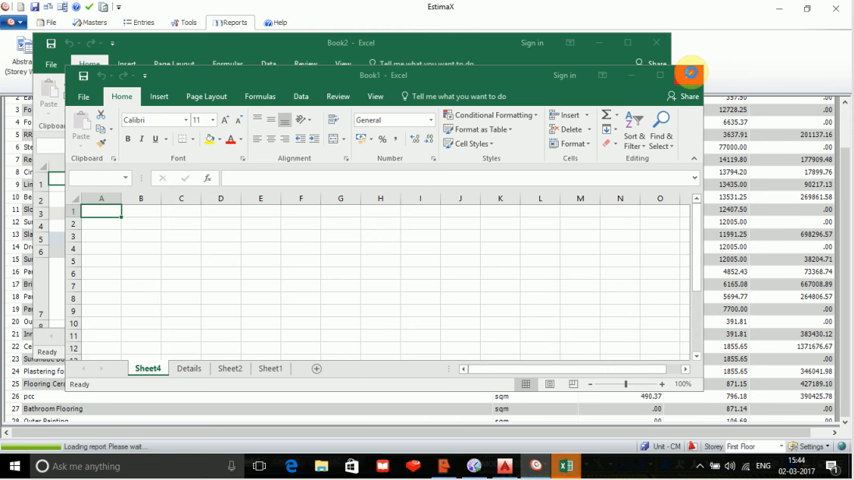
Discard the blank Book2 workbook unsaved and maximize the demo abstract report.
click(688, 74)
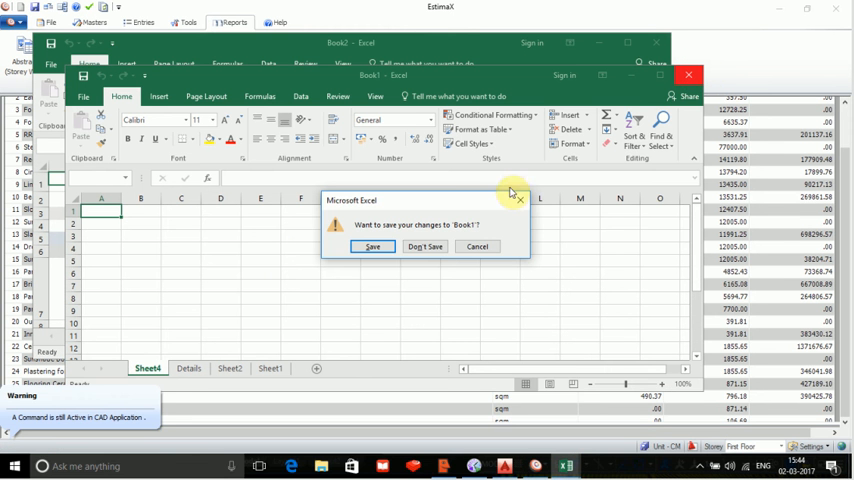
click(424, 246)
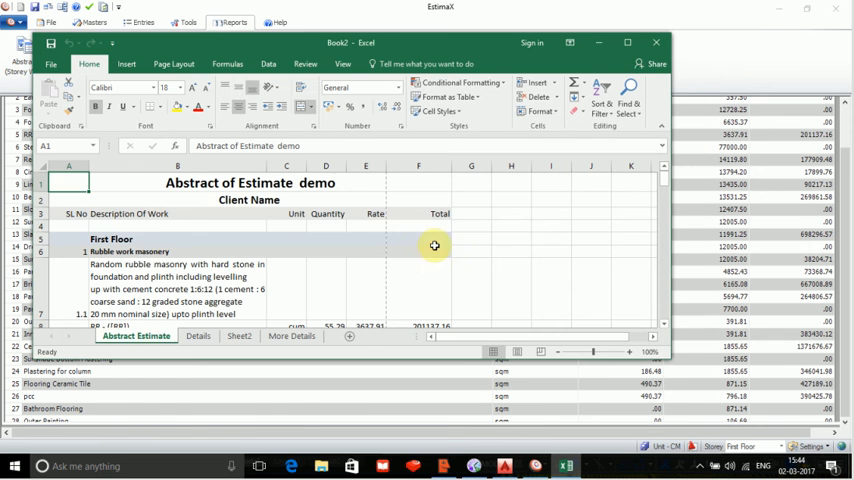
click(628, 42)
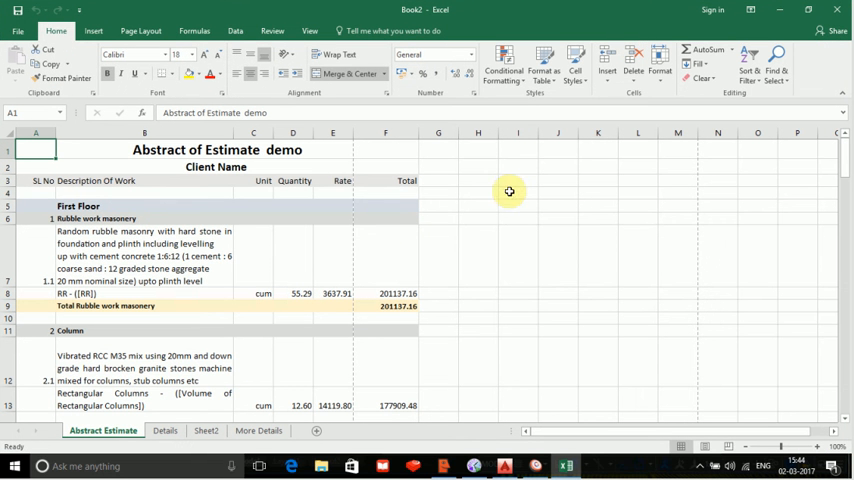
mouse_move(460, 212)
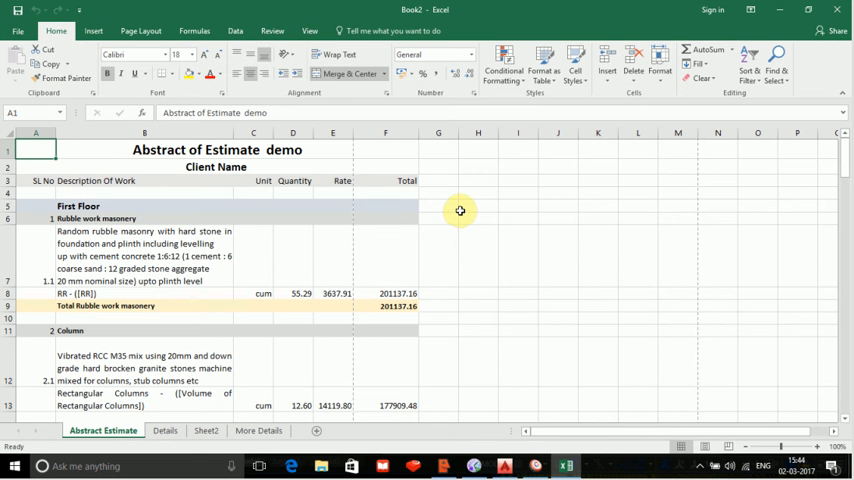
mouse_move(568, 196)
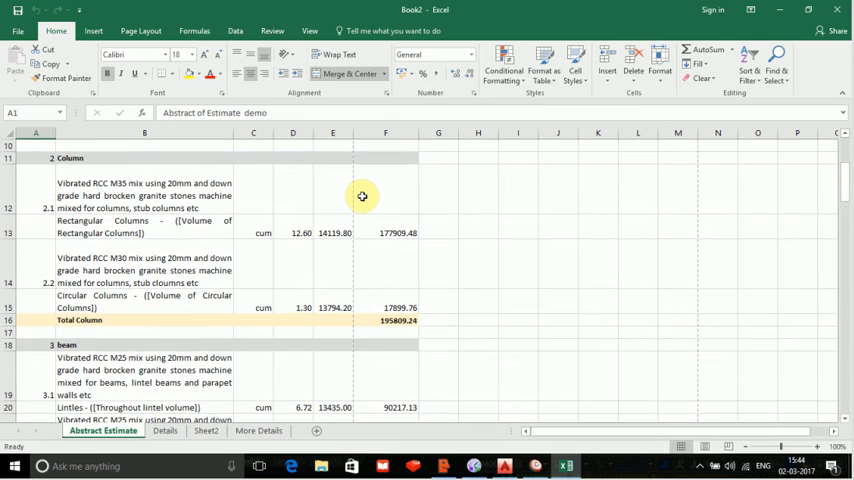
Scroll the Abstract of Estimate demo sheet to its Net Estimated Amount of 6248813.66.
scroll(down, 3)
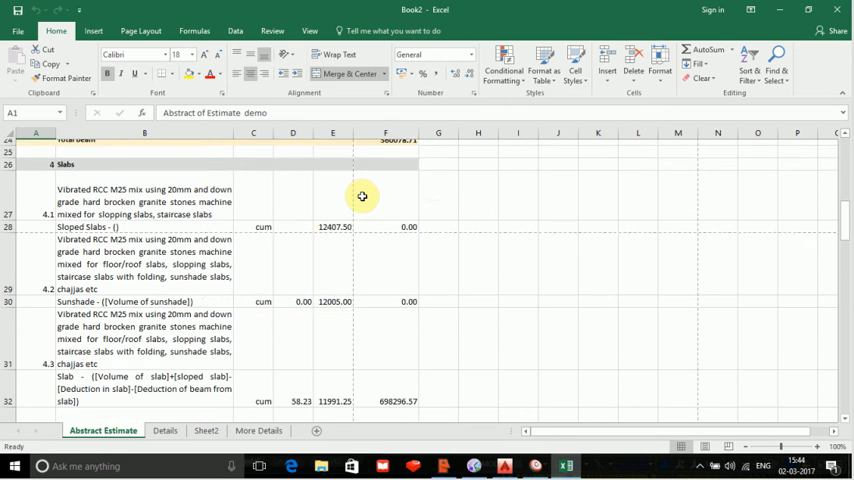
scroll(down, 3)
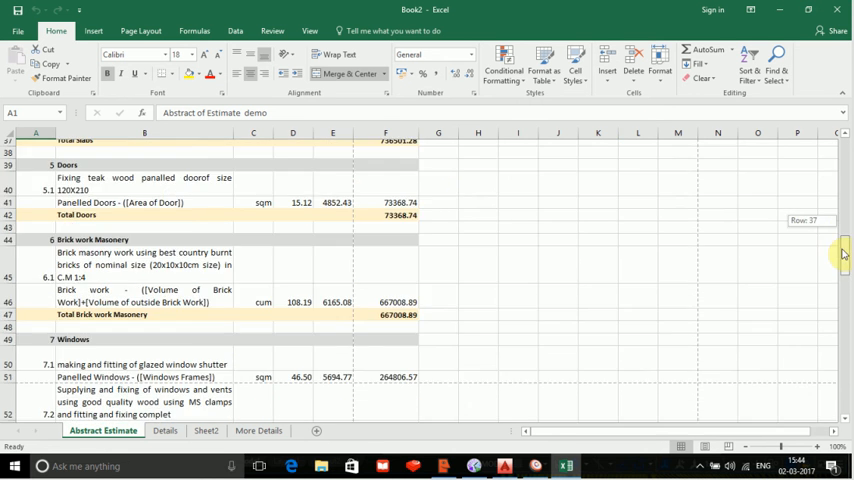
scroll(down, 3)
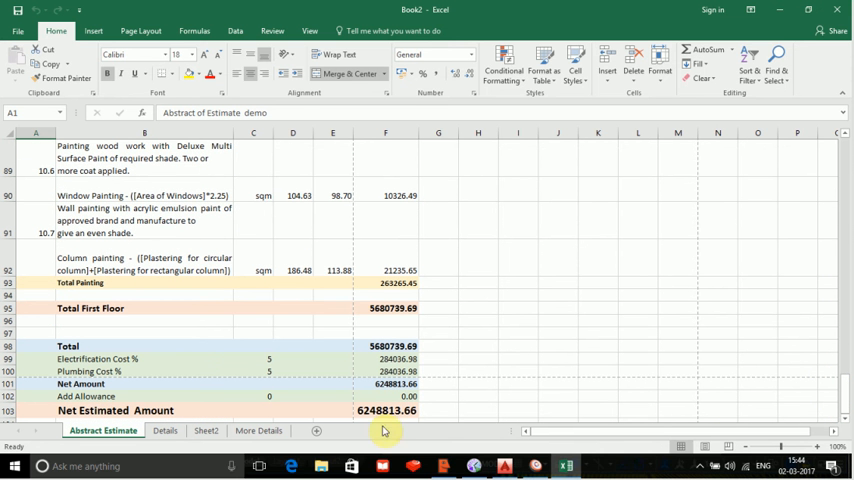
mouse_move(430, 412)
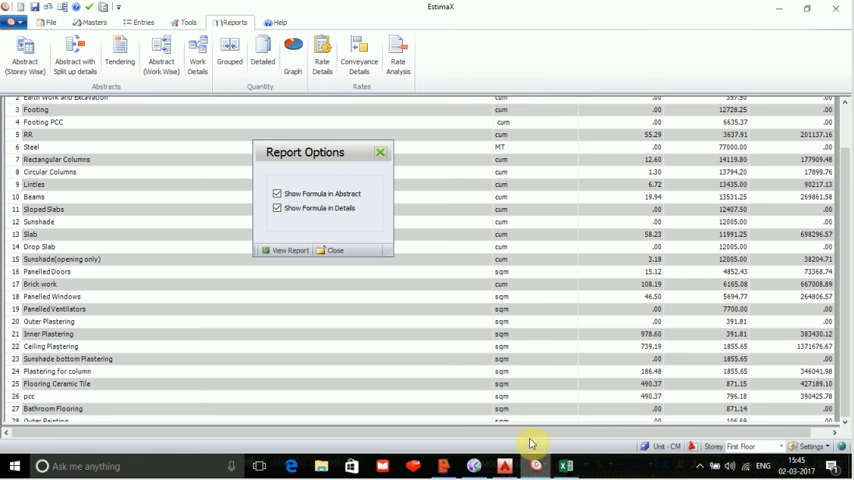
mouse_move(522, 322)
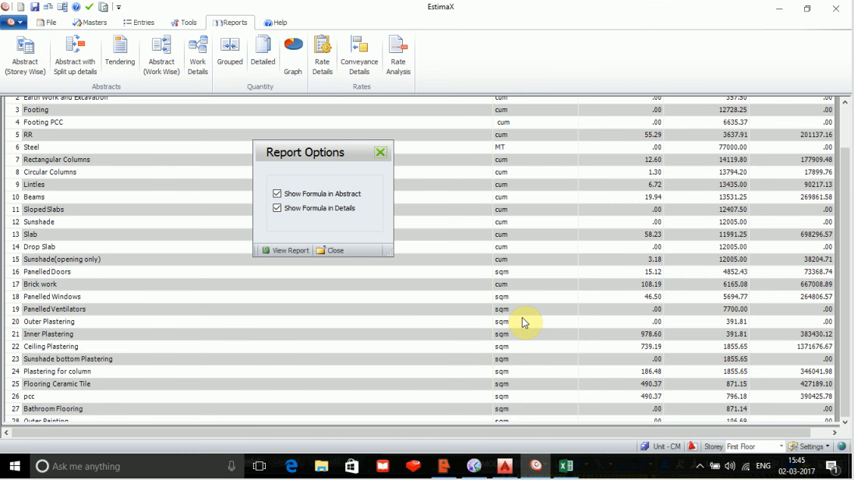